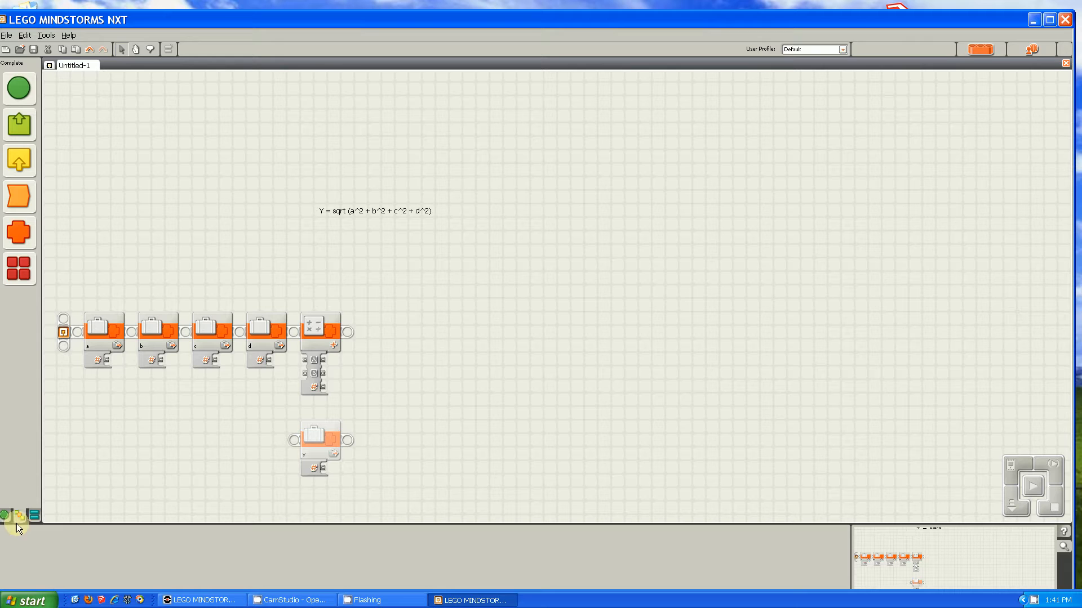
- Inspect the first math block's operation list and keep it set to Addition
click(320, 329)
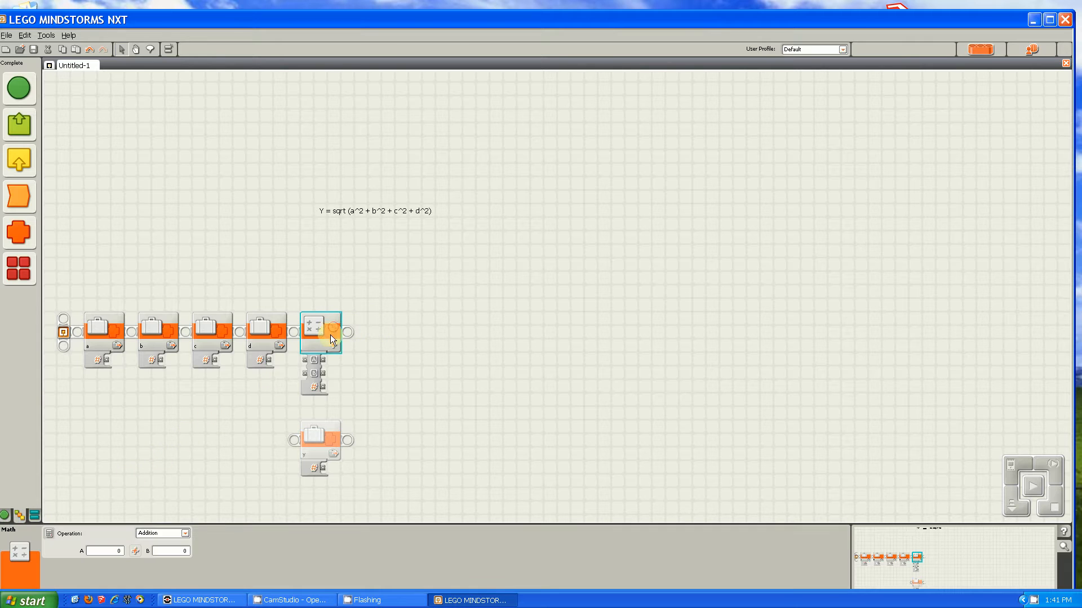
click(162, 534)
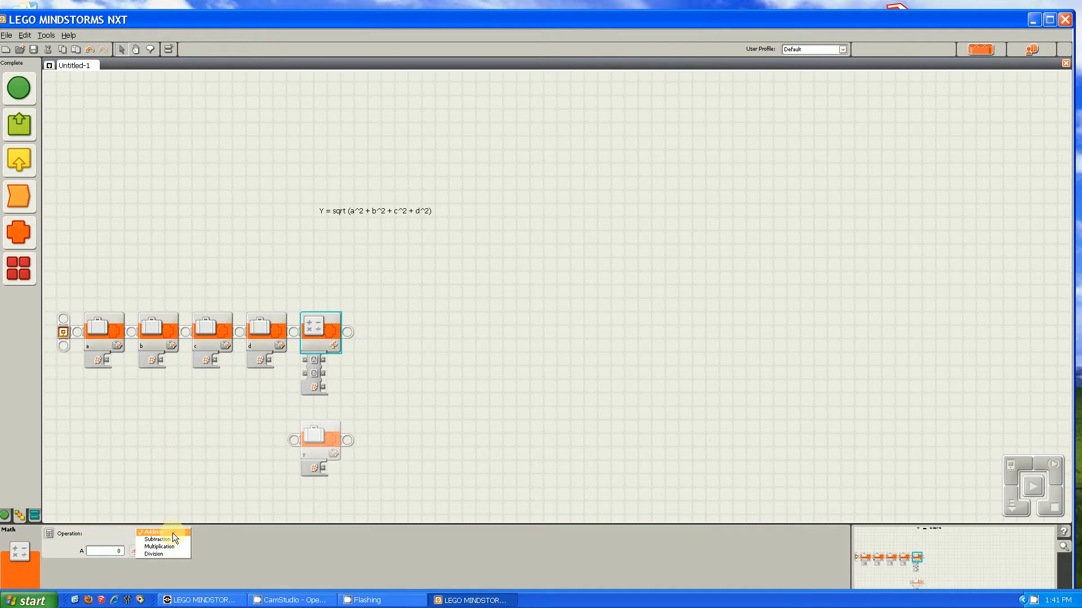
mouse_move(186, 540)
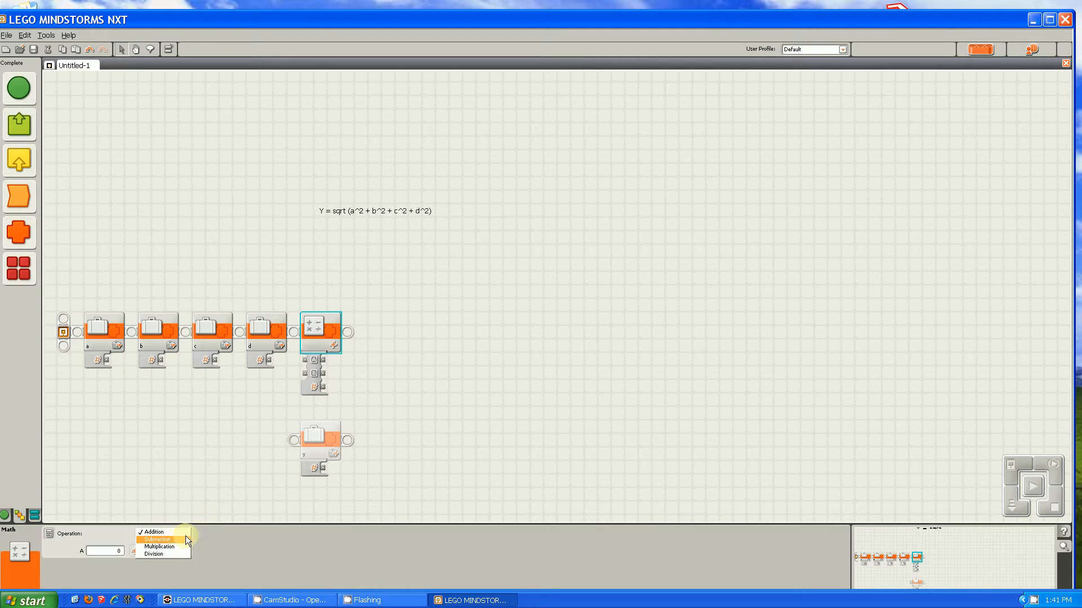
mouse_move(175, 555)
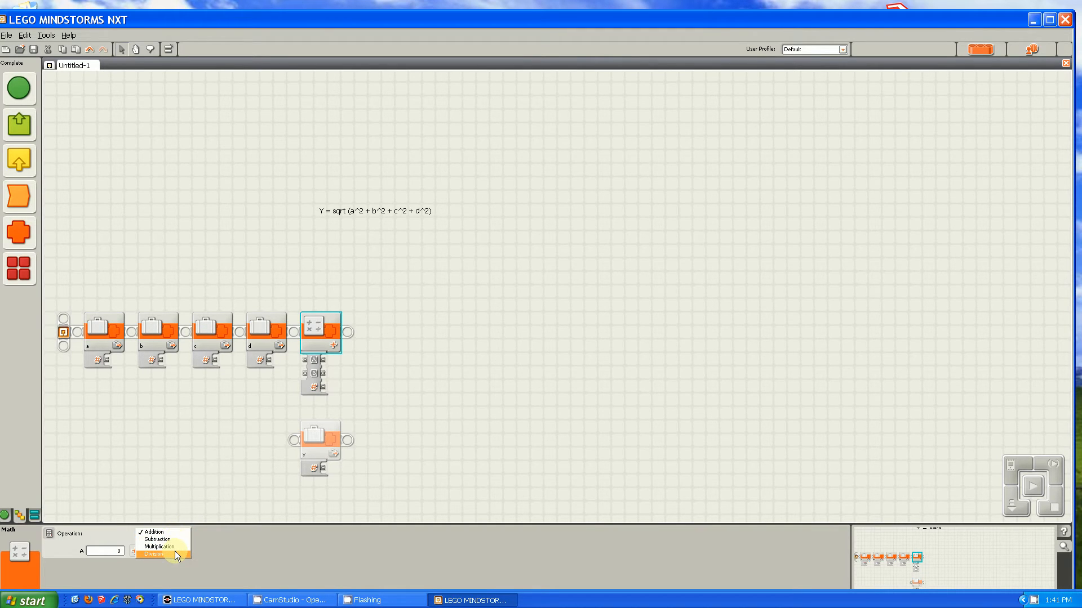
click(150, 532)
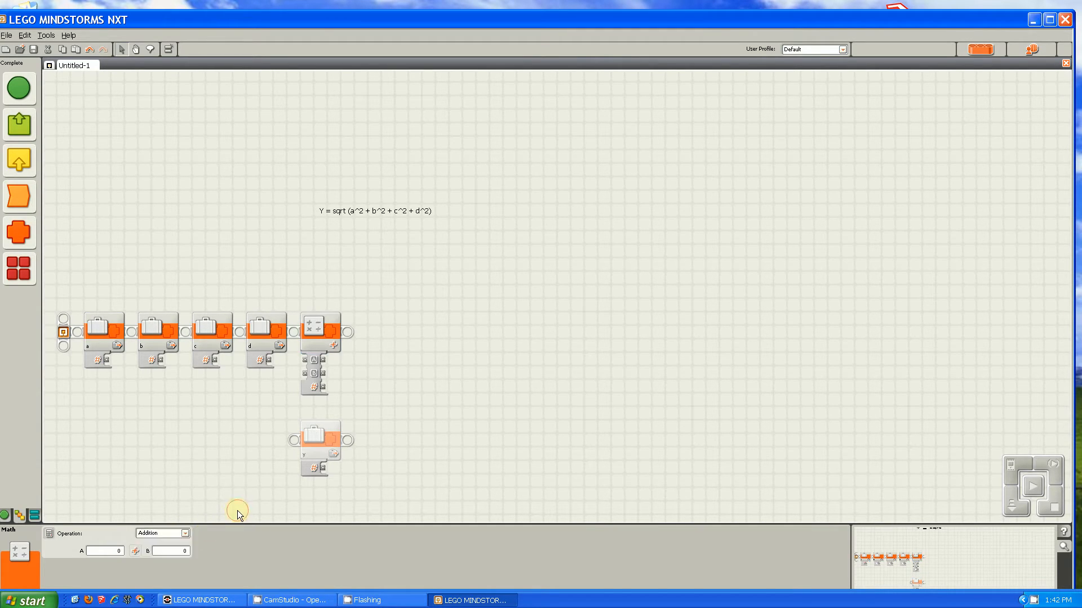
click(293, 209)
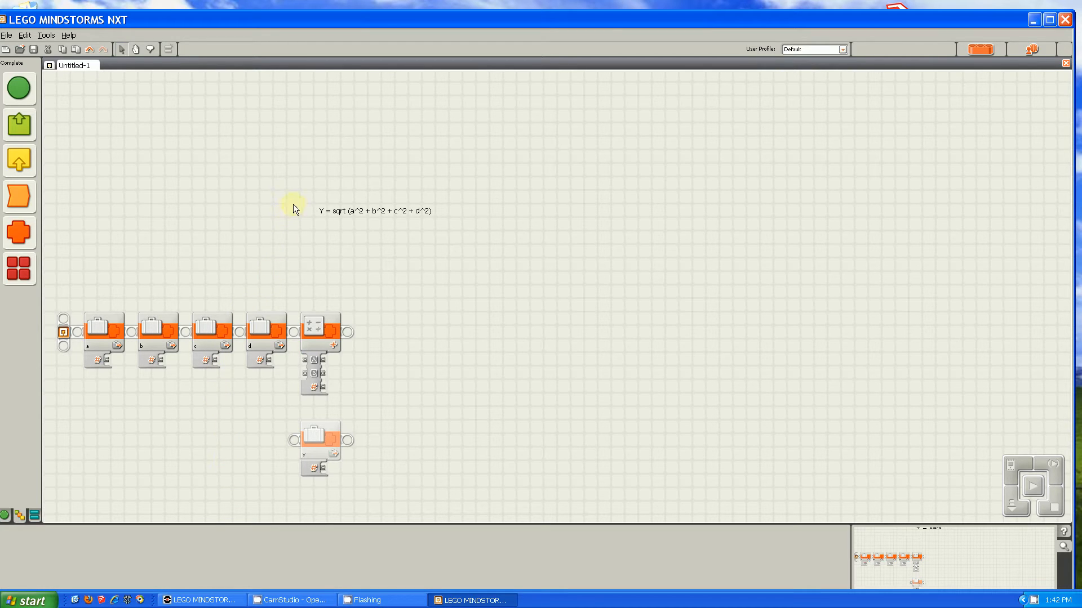
click(372, 210)
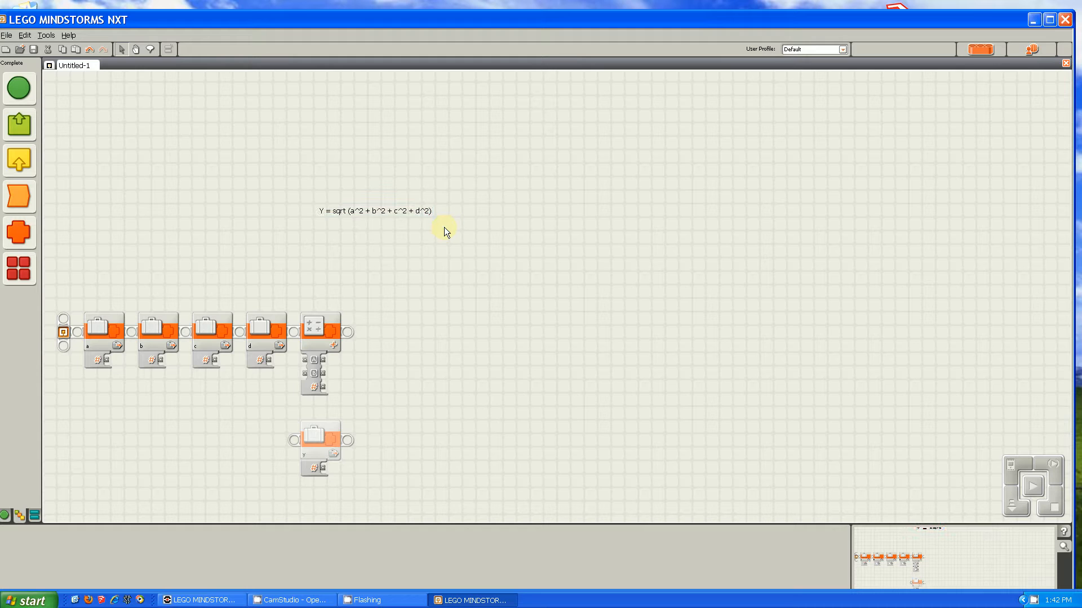
mouse_move(439, 230)
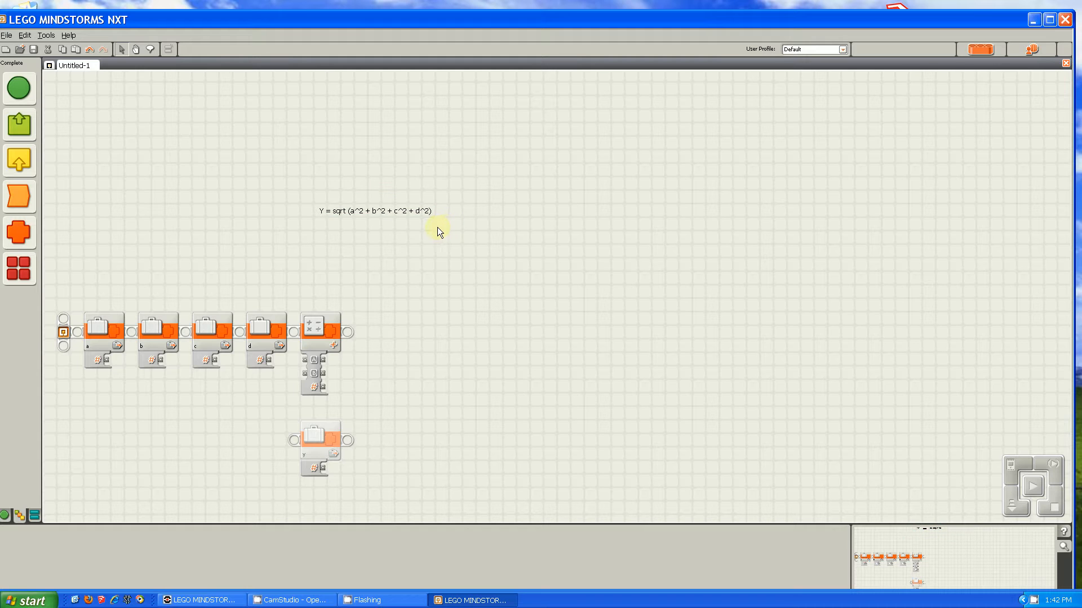
mouse_move(418, 250)
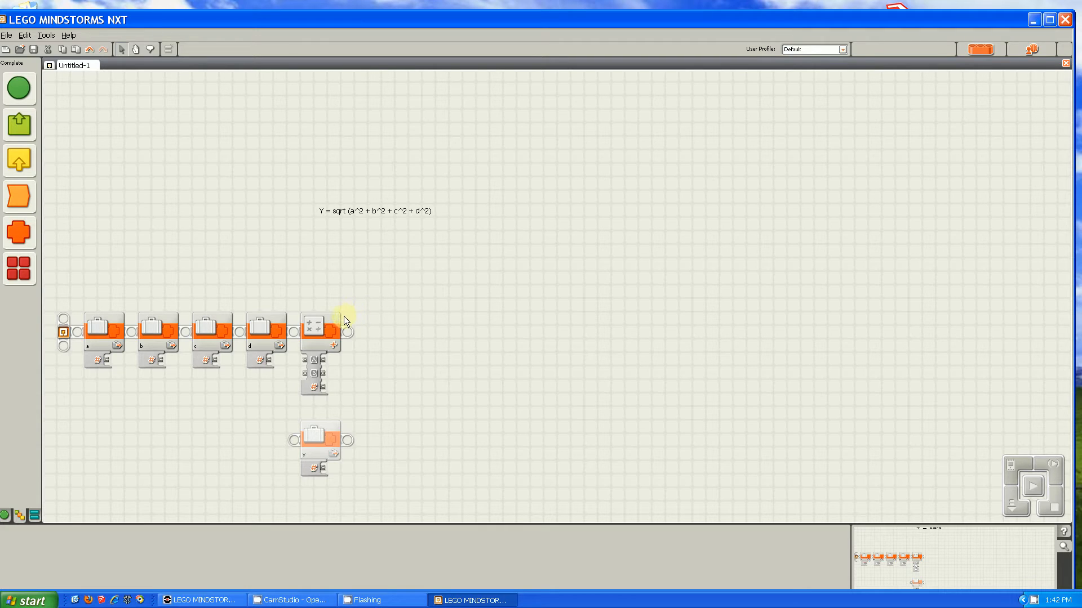
- Place another math block at the chain's end and set it to Multiplication
click(318, 326)
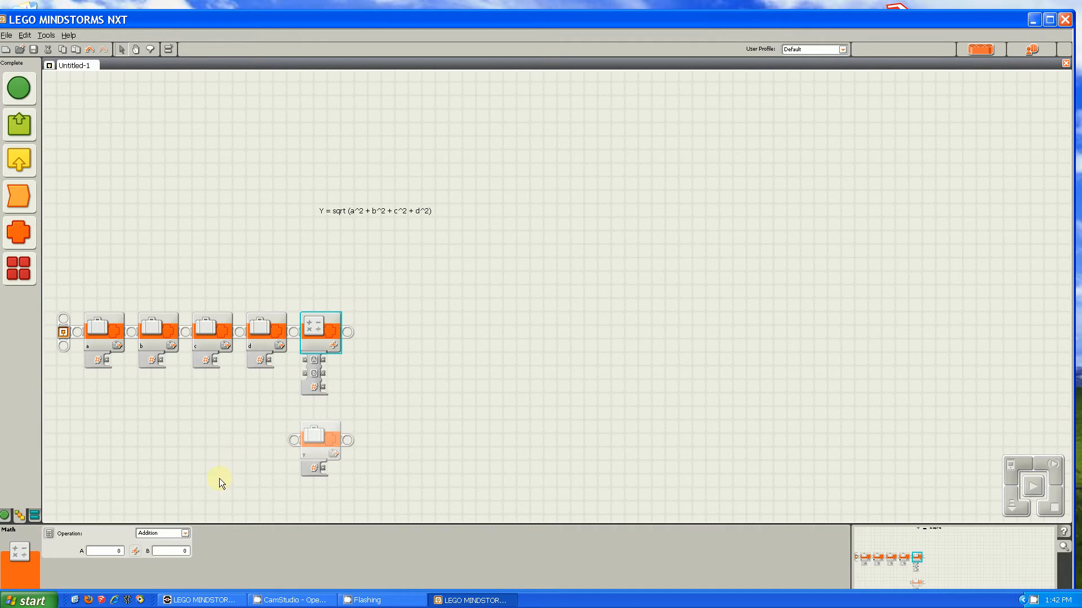
click(161, 532)
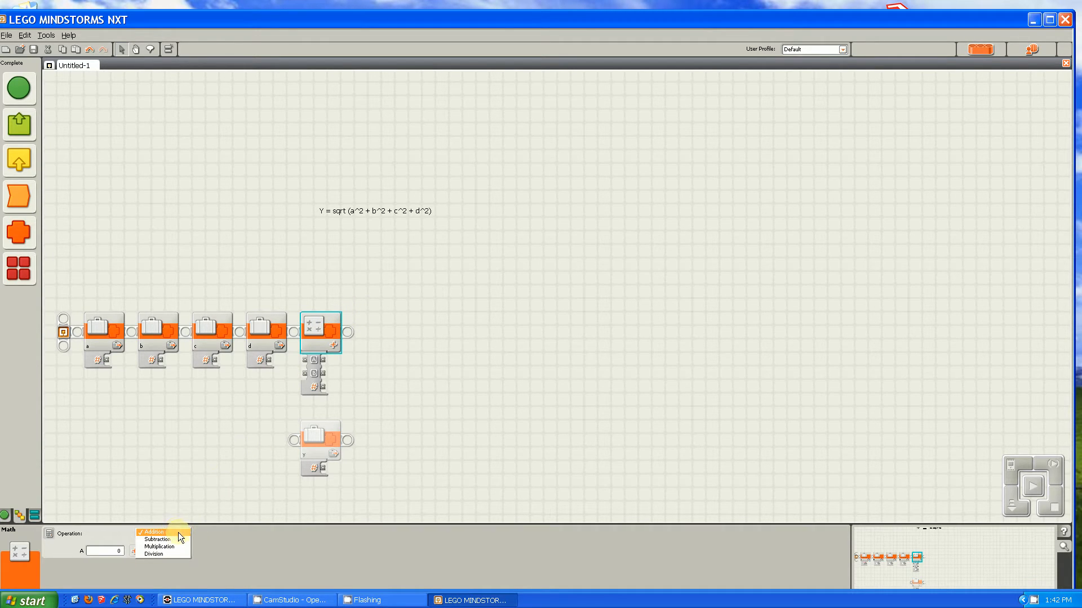
click(359, 190)
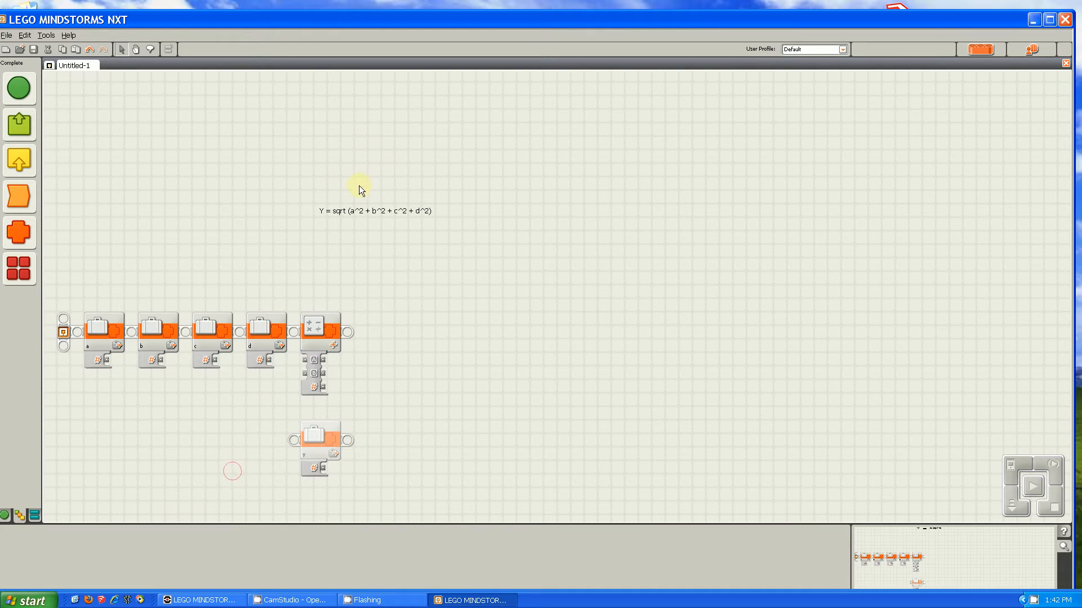
click(375, 210)
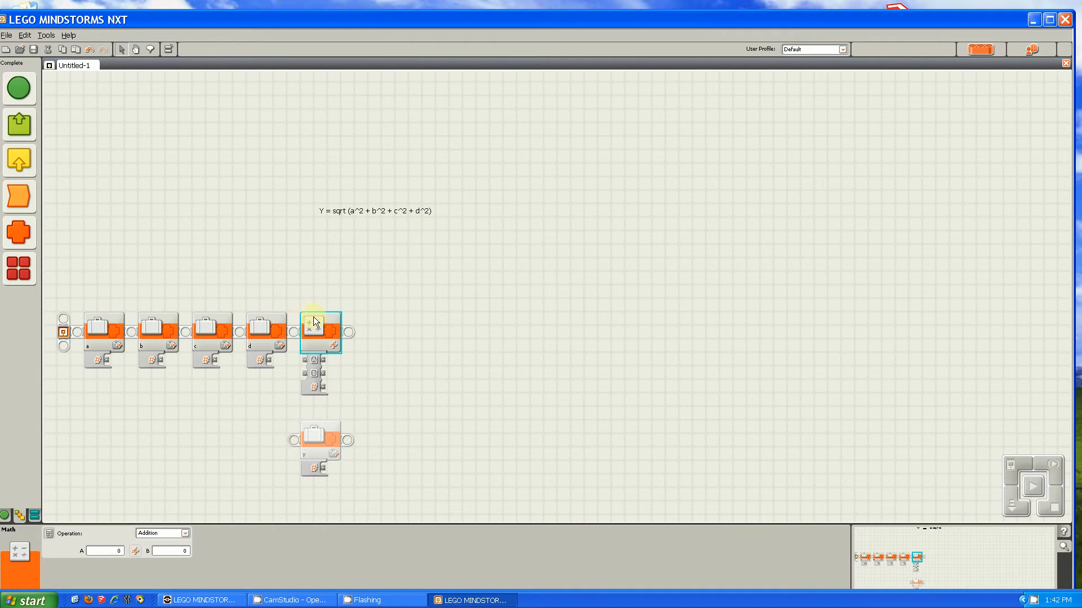
mouse_move(315, 320)
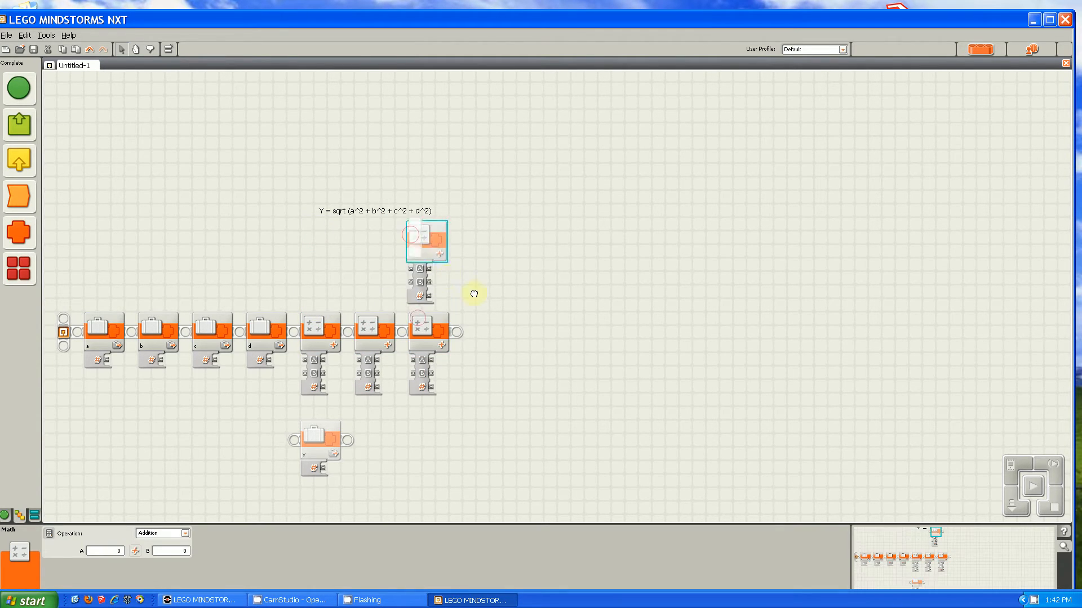
click(184, 533)
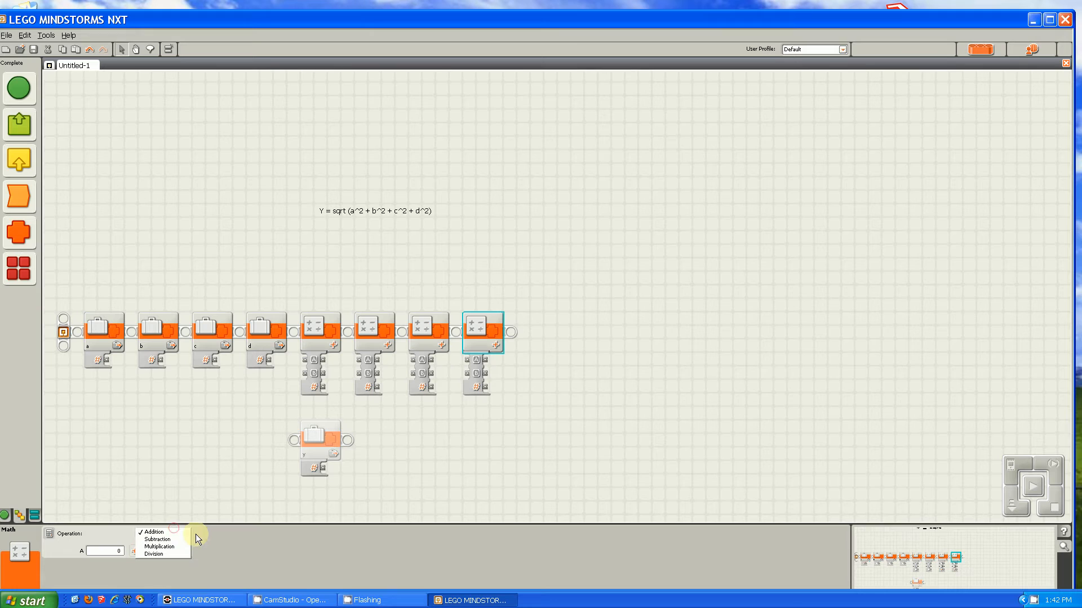
click(158, 546)
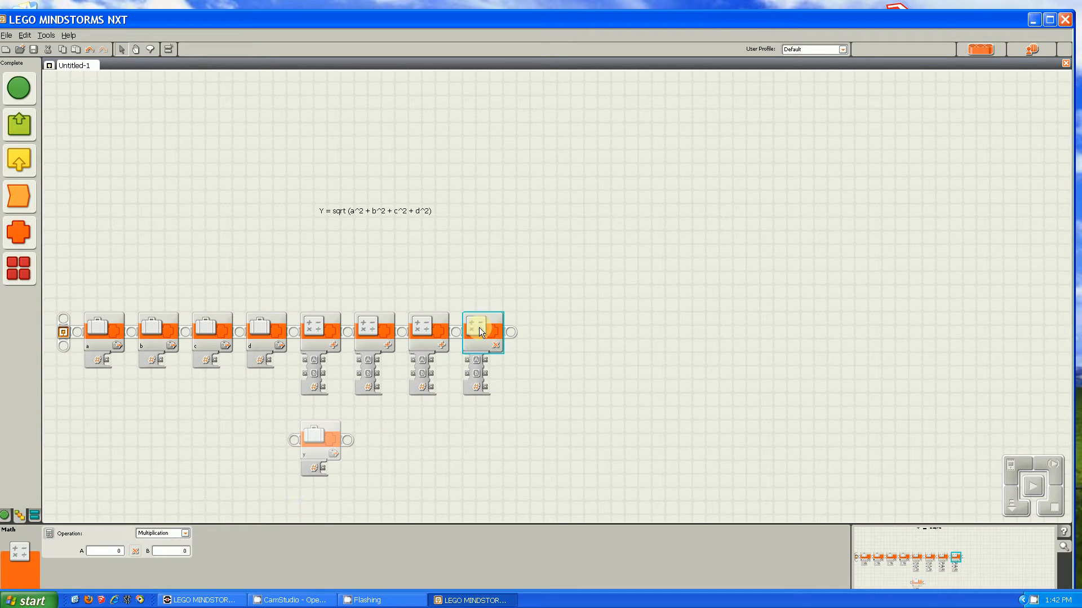
mouse_move(480, 339)
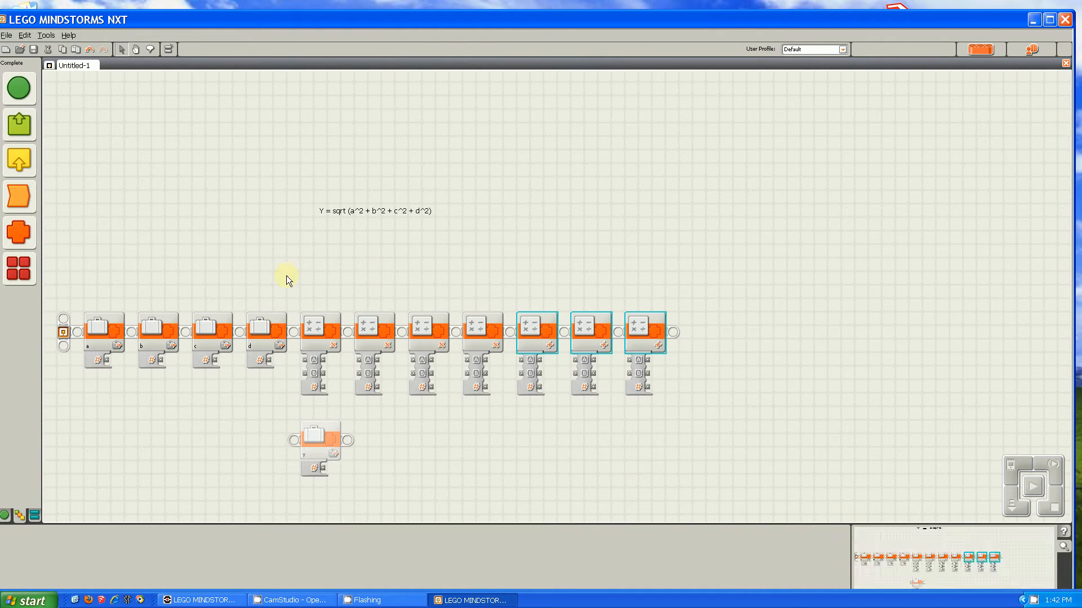
mouse_move(110, 360)
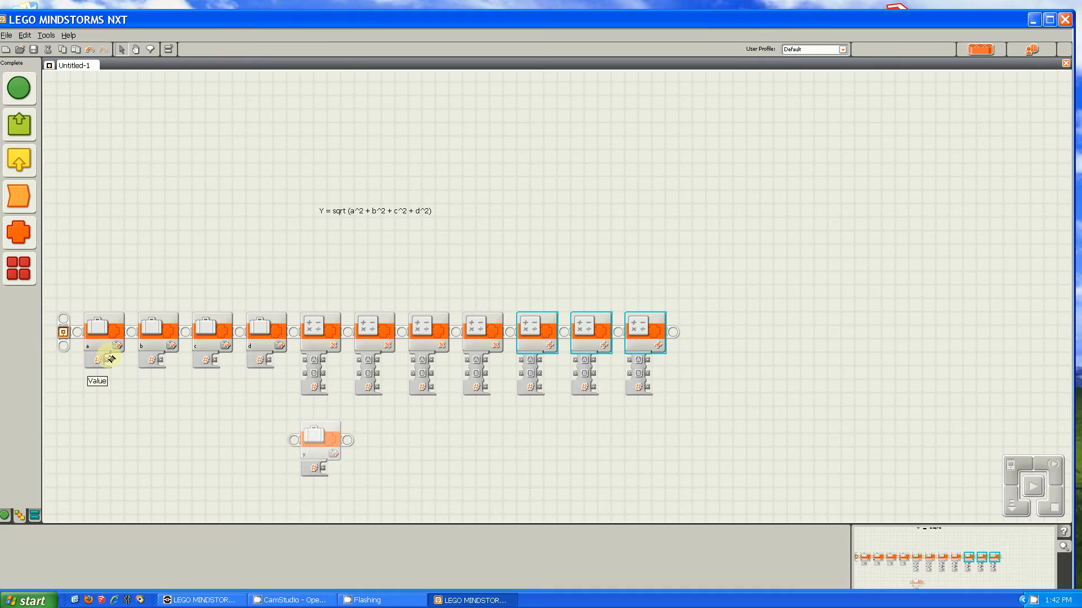
- Wire variable a's value into both inputs of the first multiply block
click(103, 331)
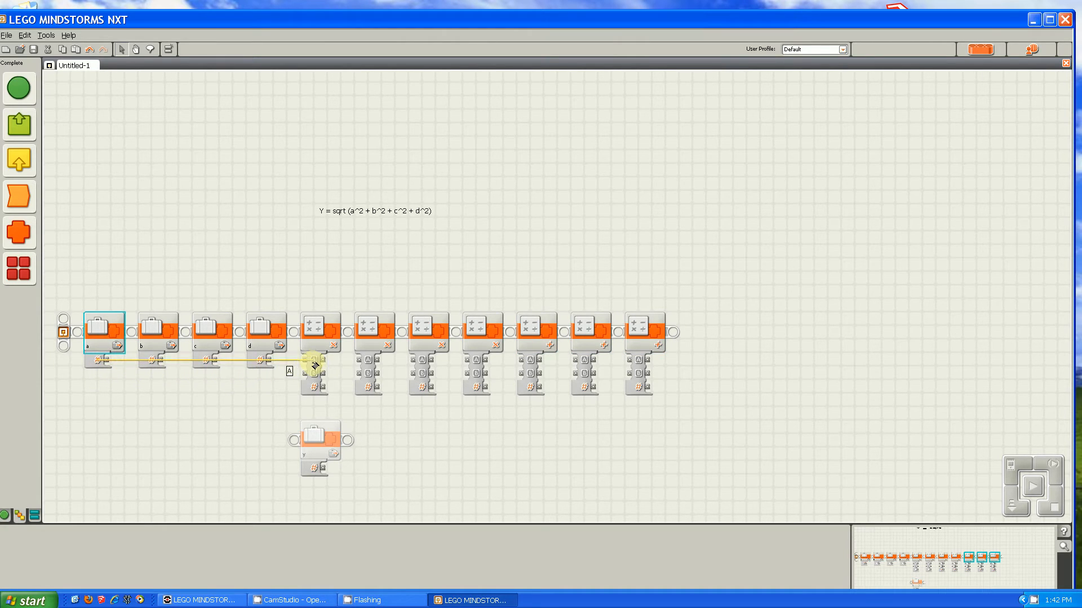
click(158, 331)
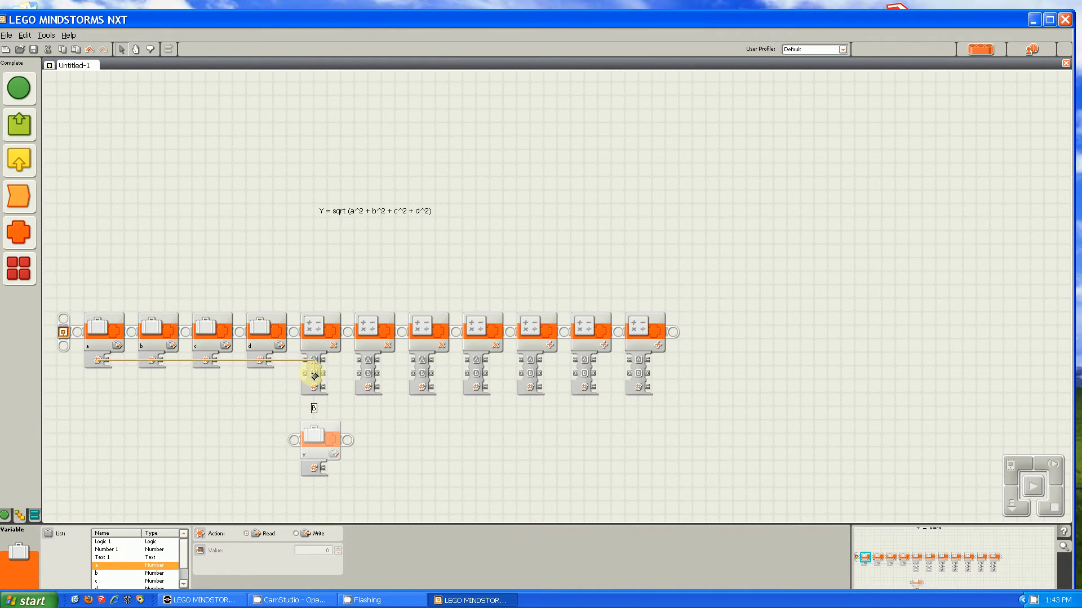
click(210, 331)
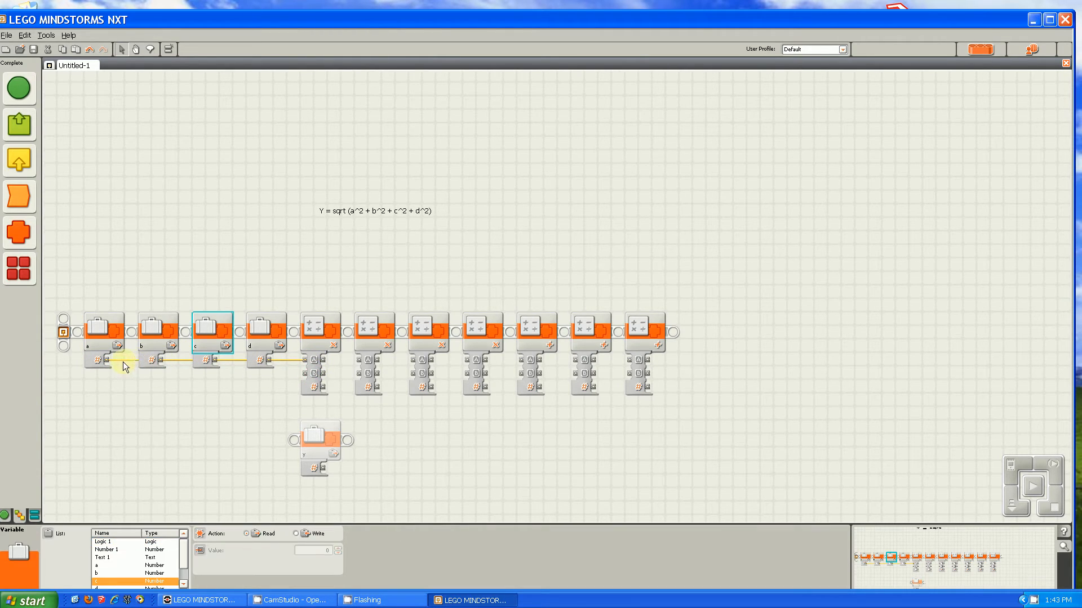
click(103, 331)
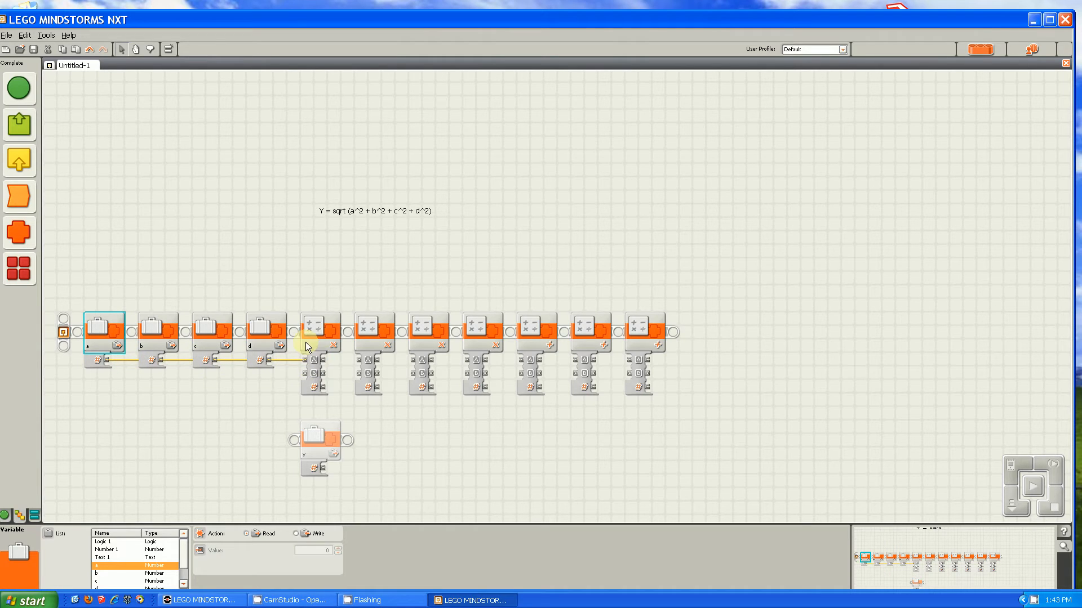
click(157, 331)
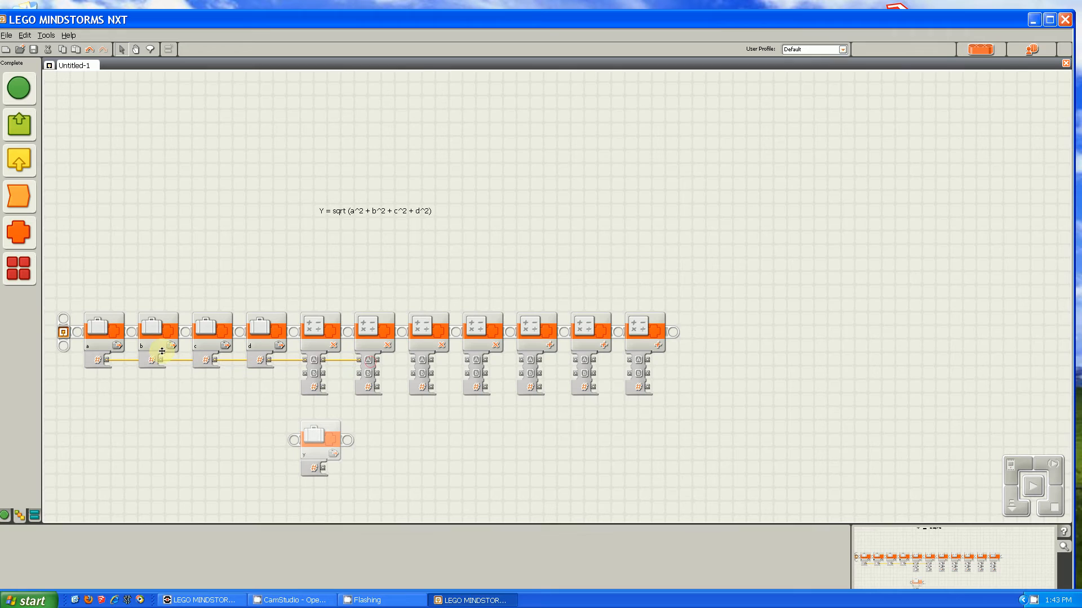
- Wire variables b, c and d into the second, third and fourth multiply blocks
click(157, 332)
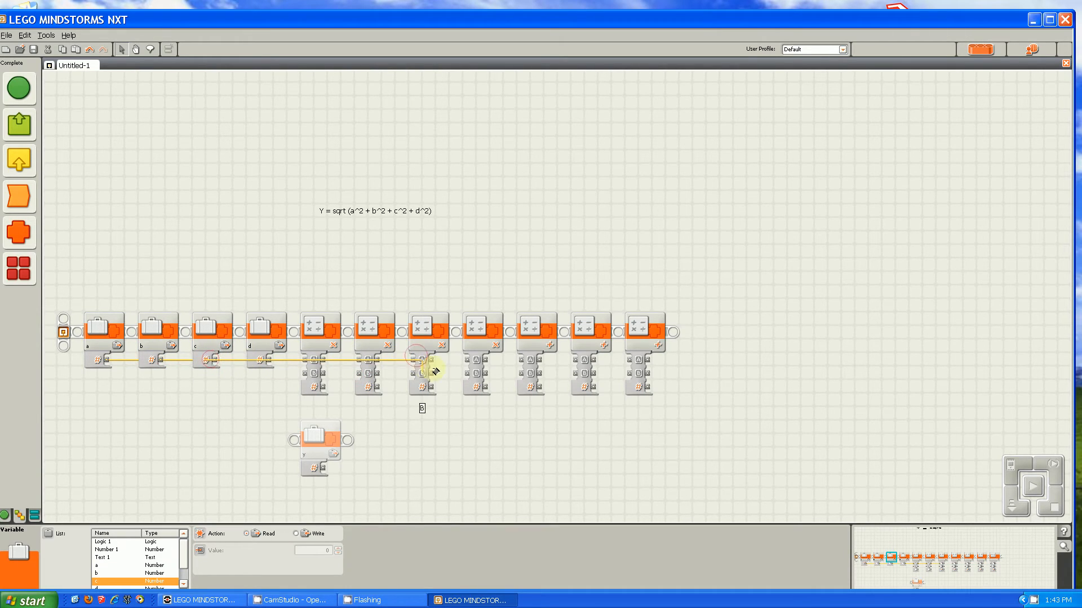
click(267, 331)
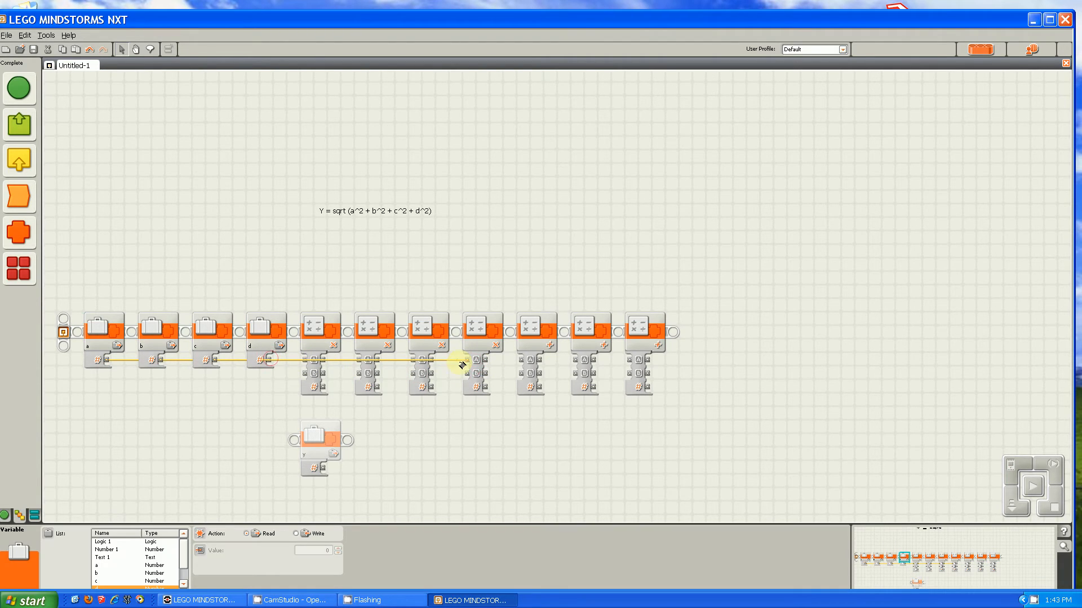
click(483, 331)
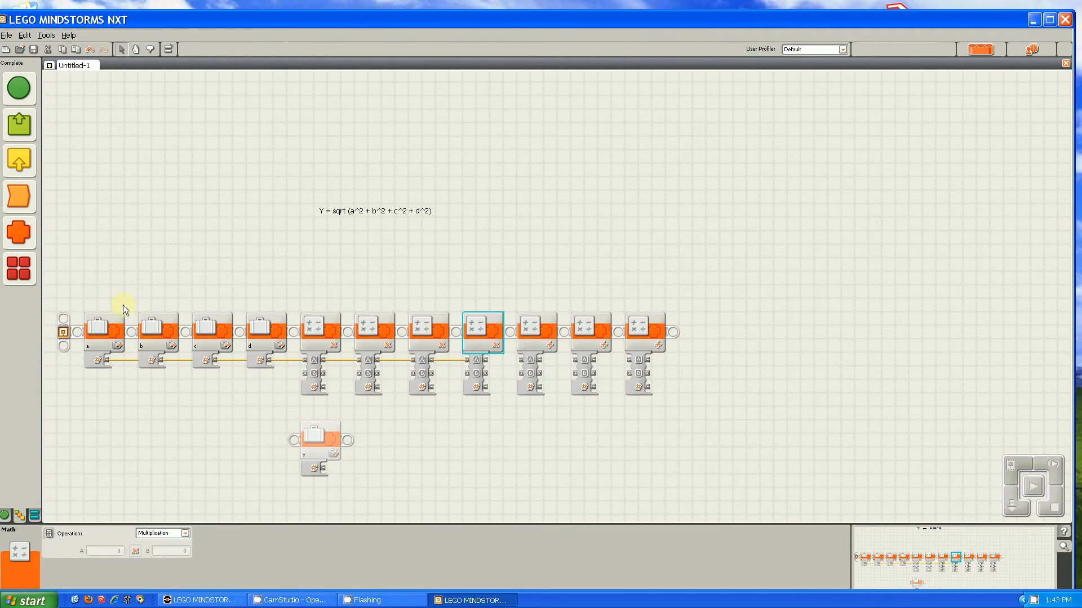
click(154, 331)
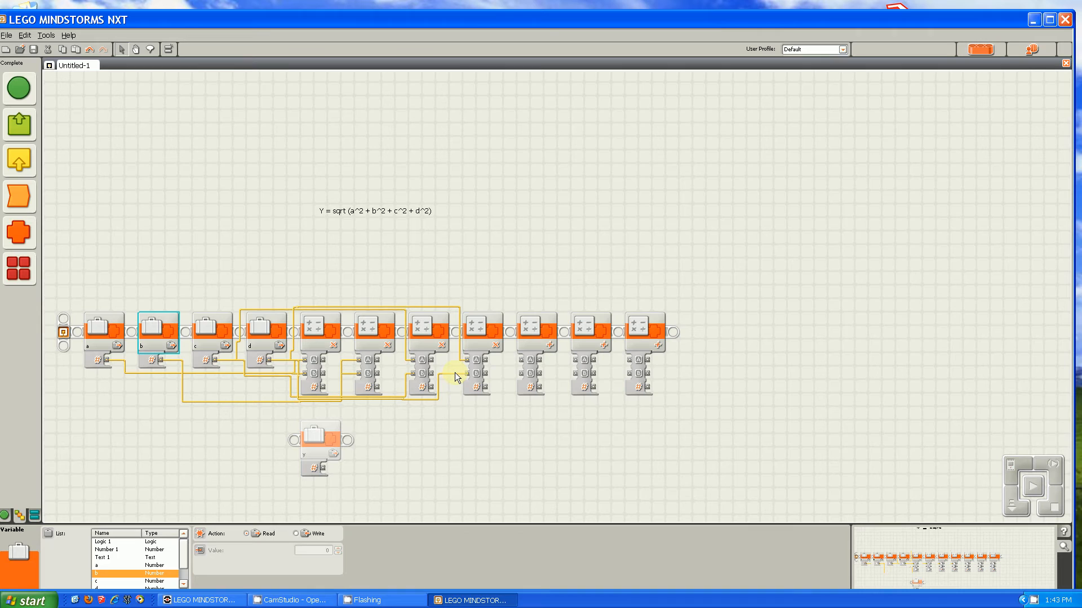
mouse_move(322, 391)
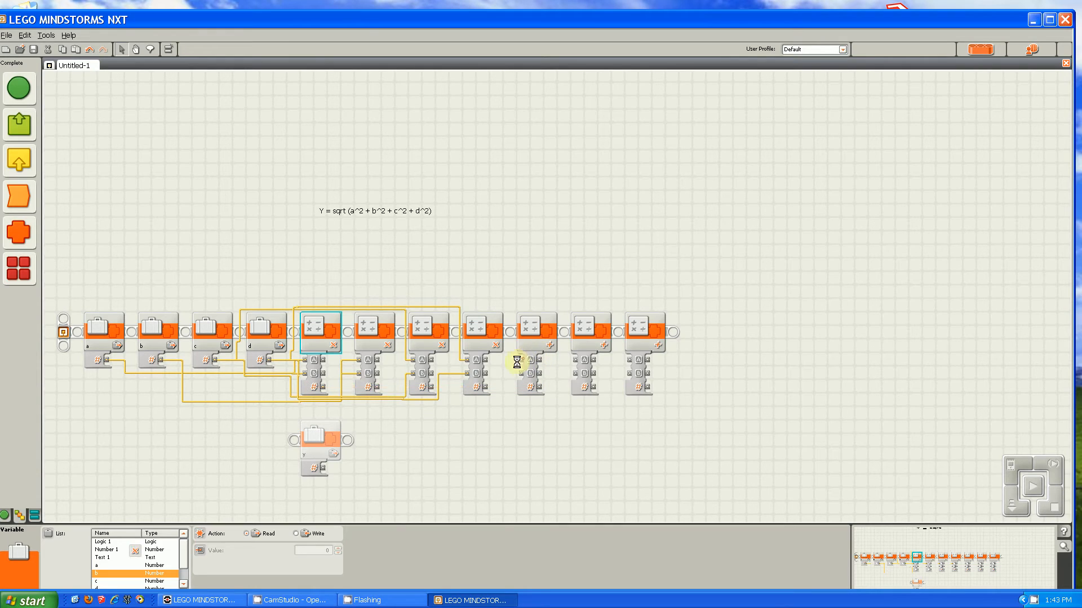
- Connect the math results into the following addition blocks and pick up the y variable
click(372, 332)
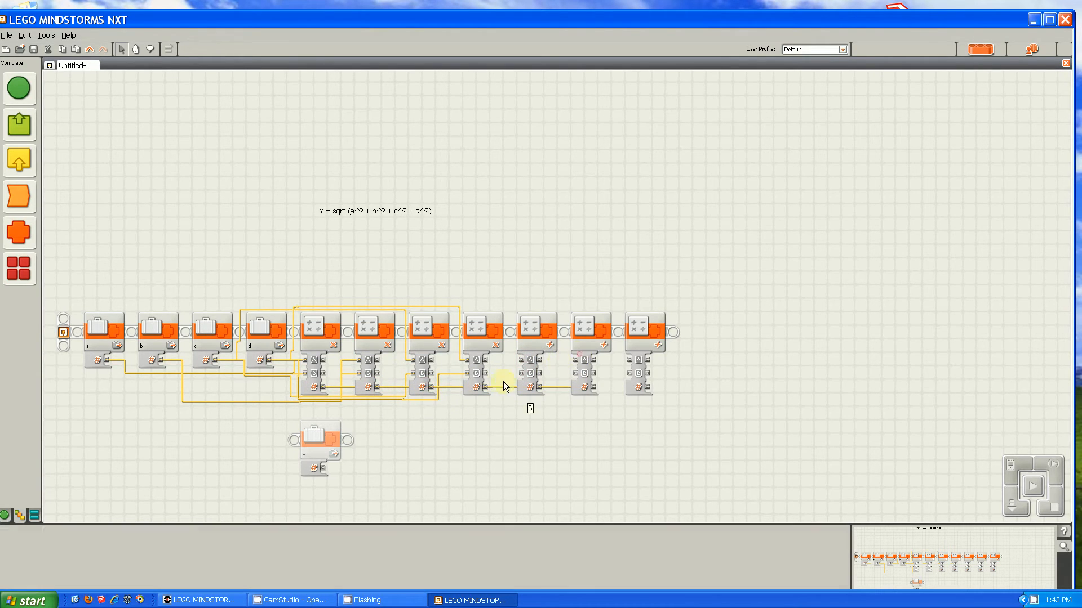
click(481, 332)
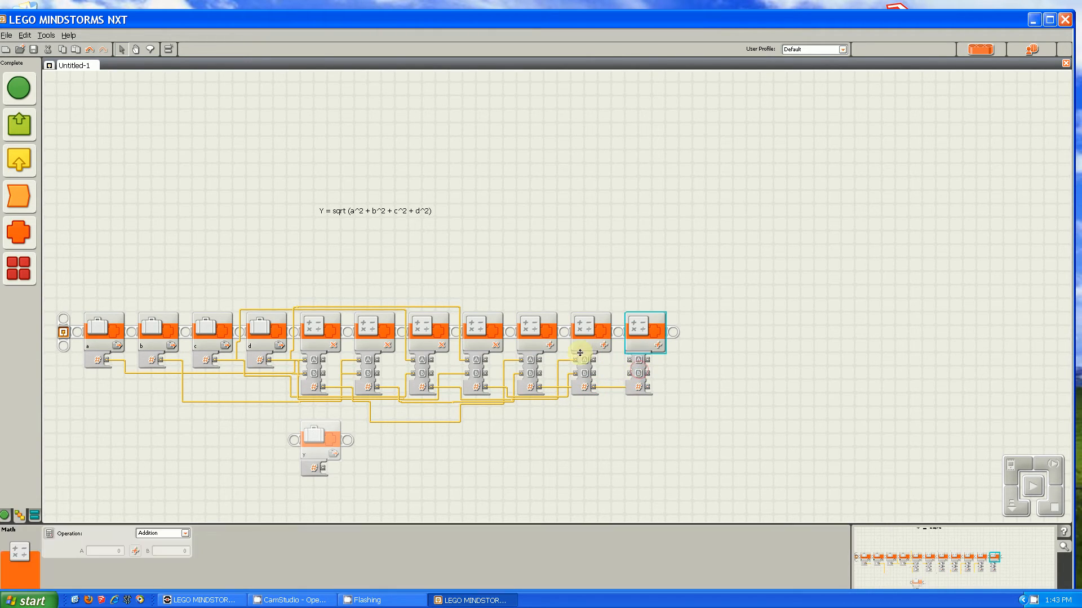
click(586, 353)
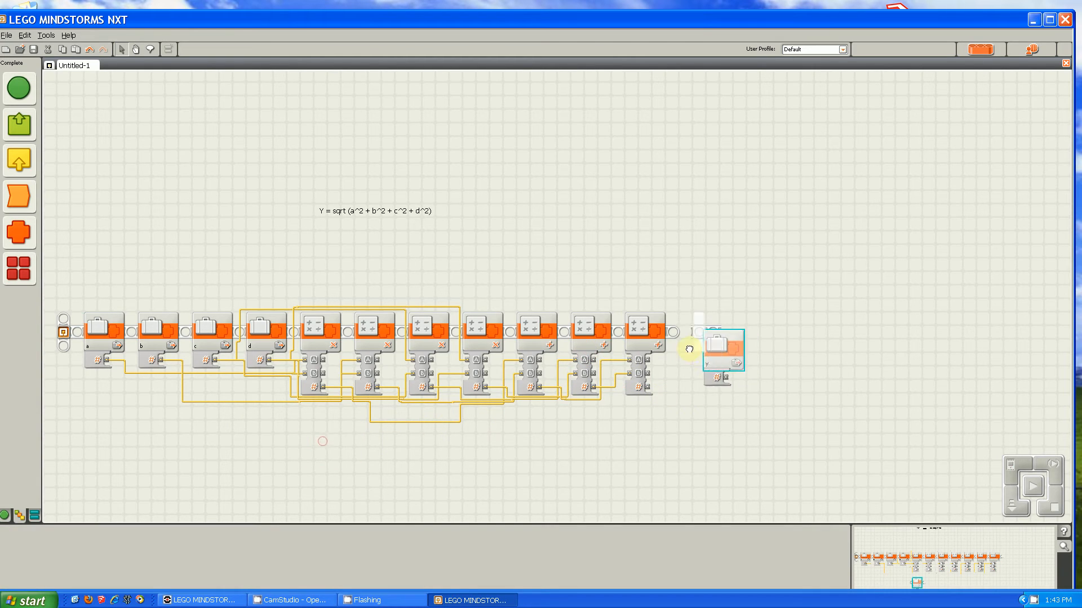
- Attach the y variable block after the last math block
click(722, 347)
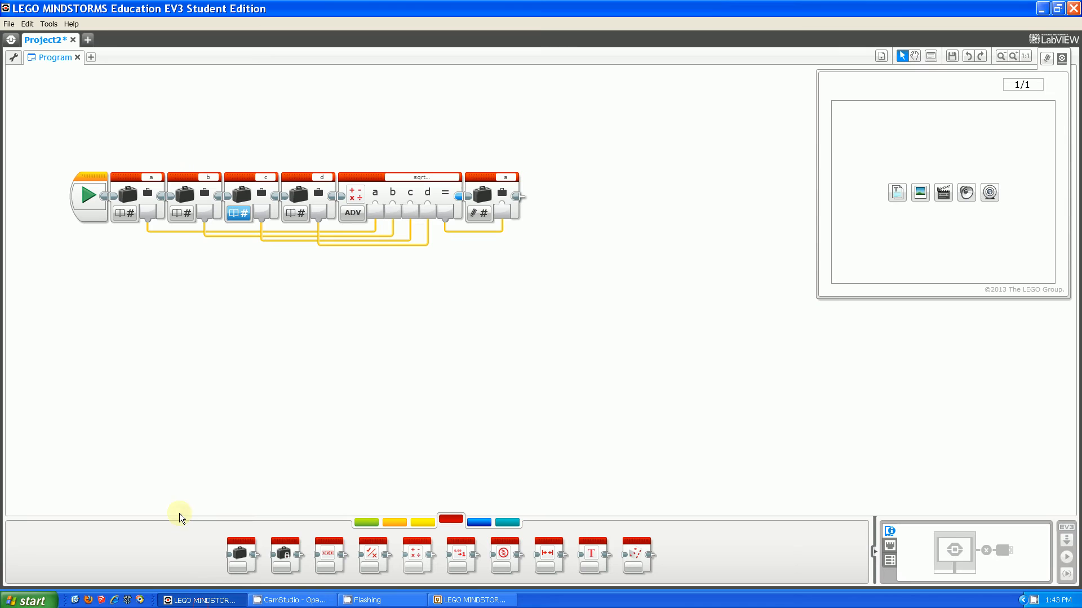
- Reset the EV3 math block to plain Add and show its operation list
click(405, 196)
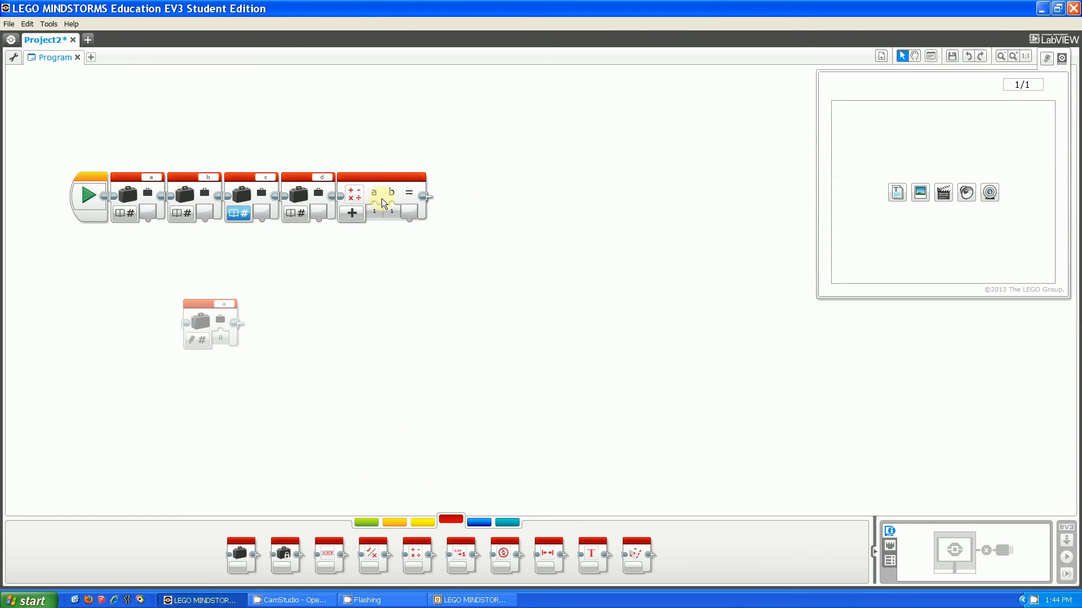
click(352, 212)
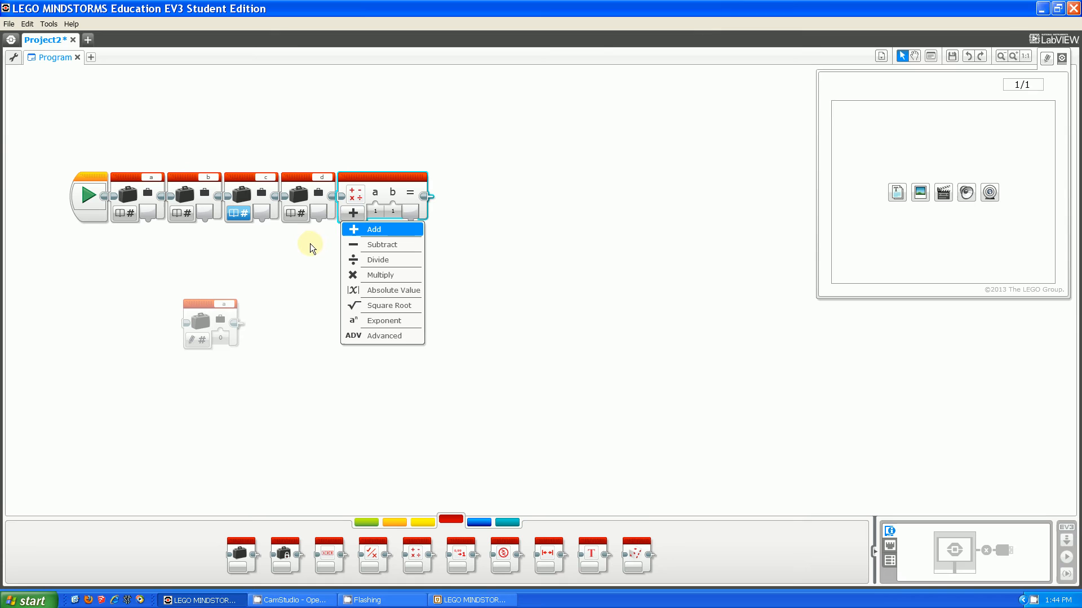
mouse_move(405, 306)
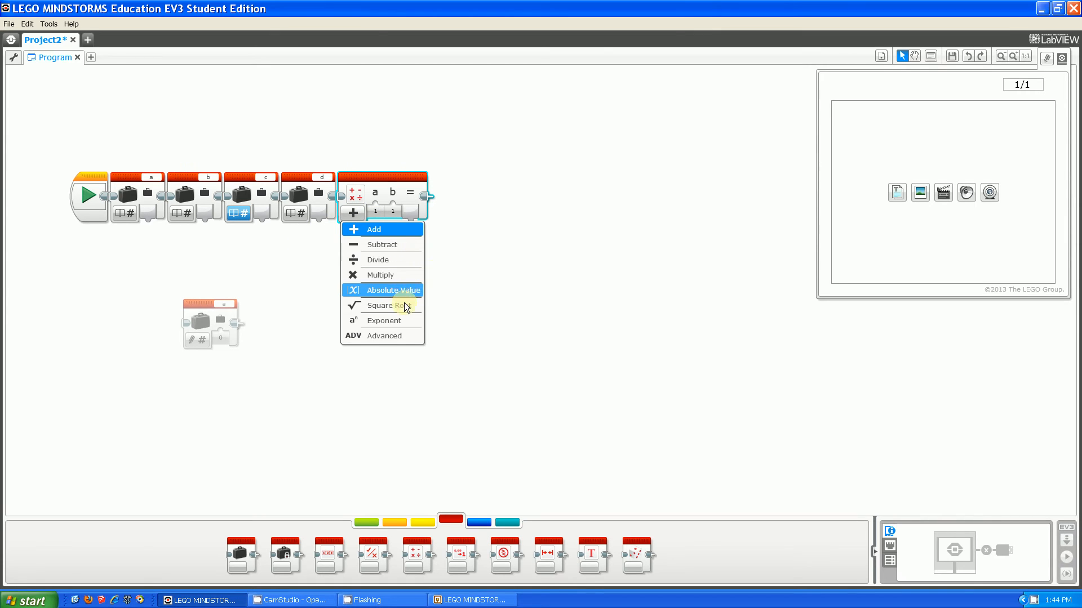
mouse_move(397, 305)
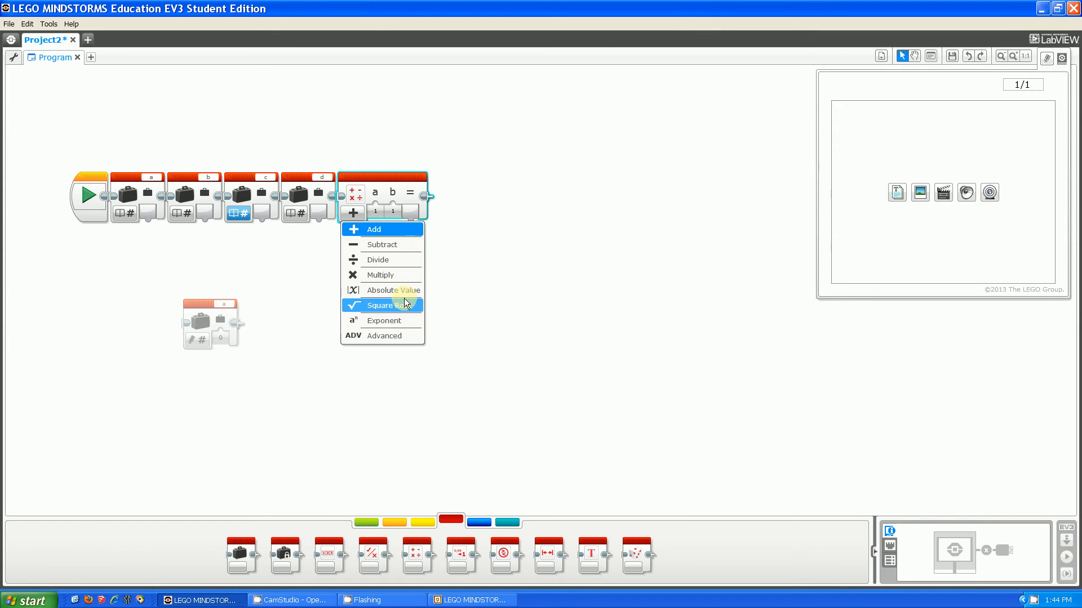
mouse_move(400, 336)
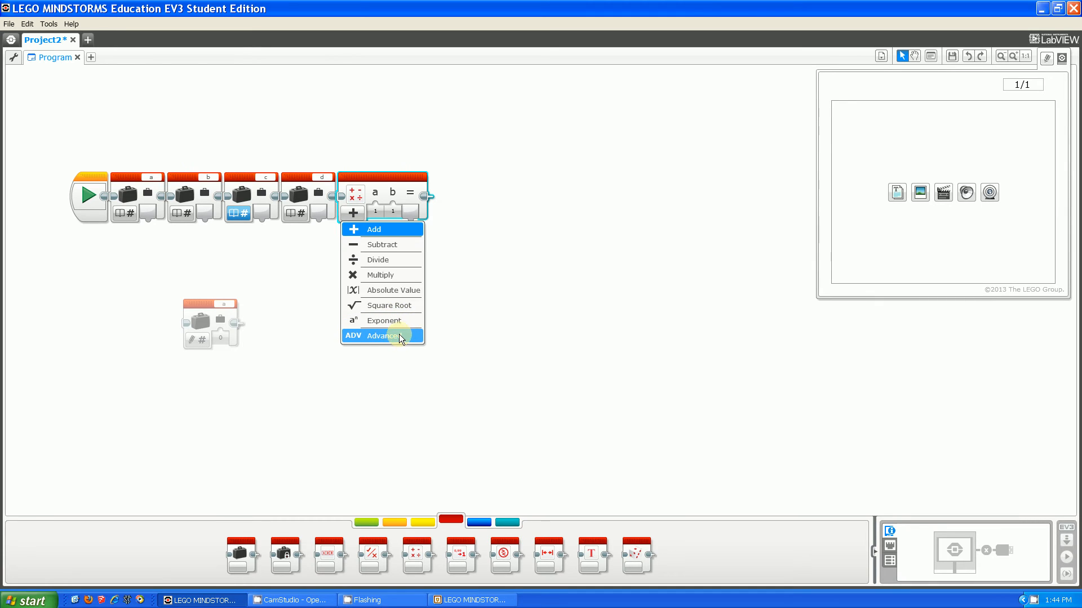
- Set the math block to Advanced mode with equation sqrt(a^2+b^2+c^2+d^2)
click(381, 336)
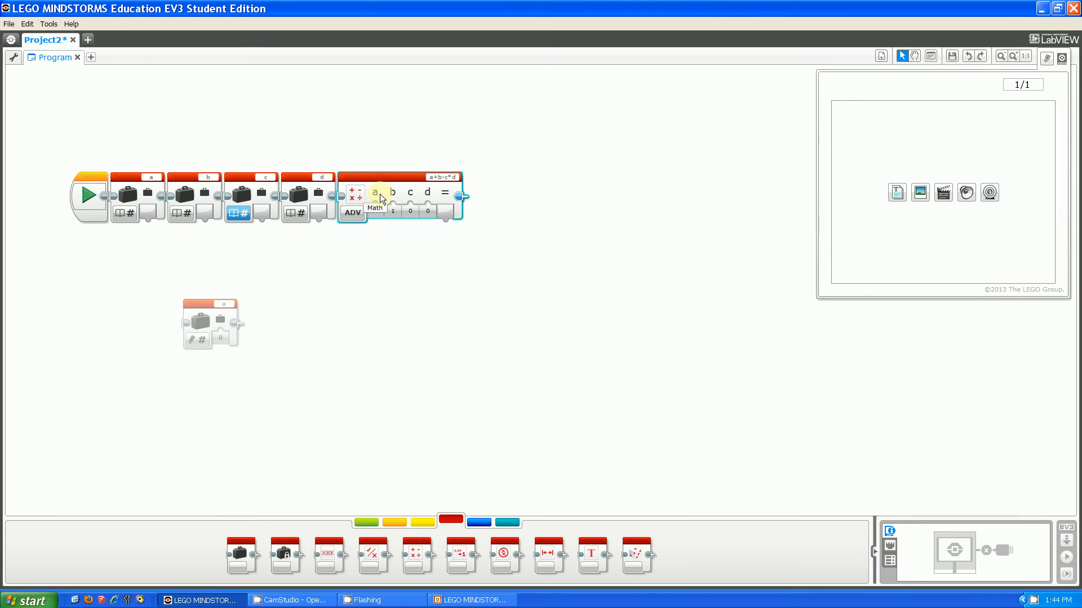
mouse_move(409, 200)
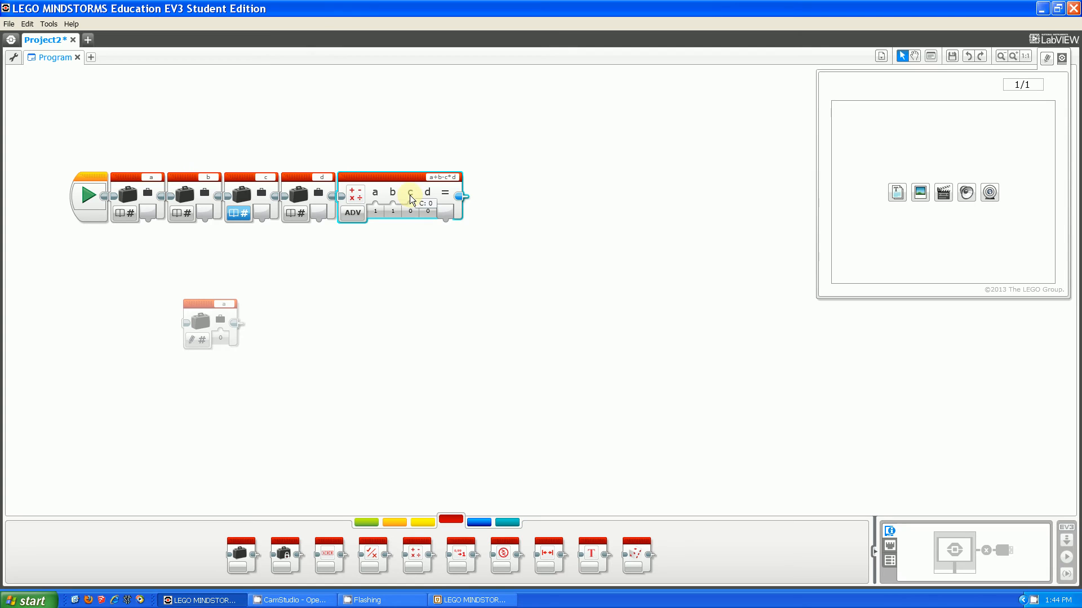
click(456, 177)
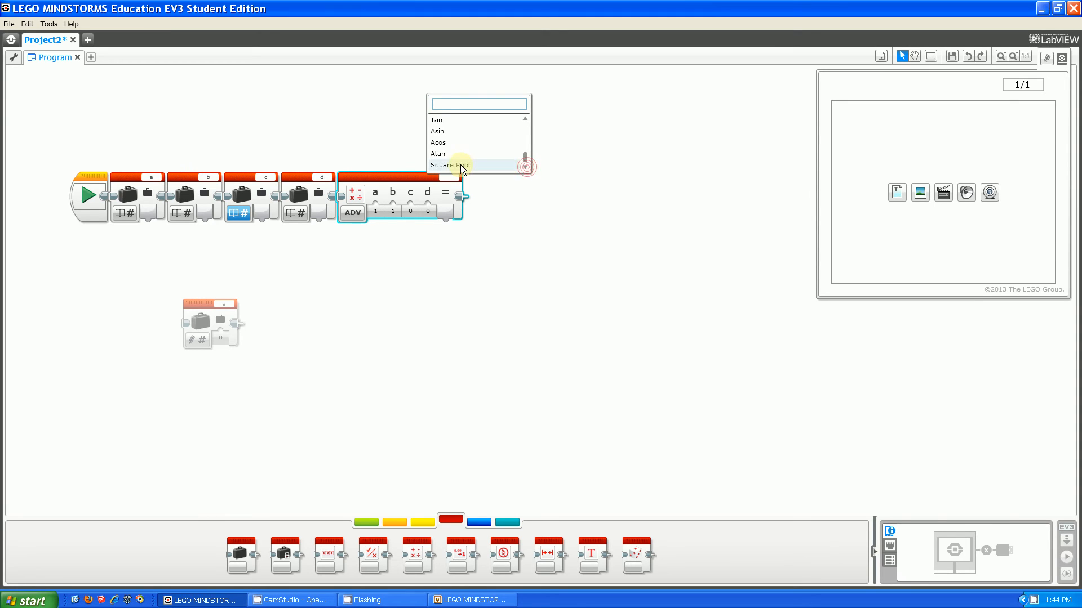
text(sqrt()
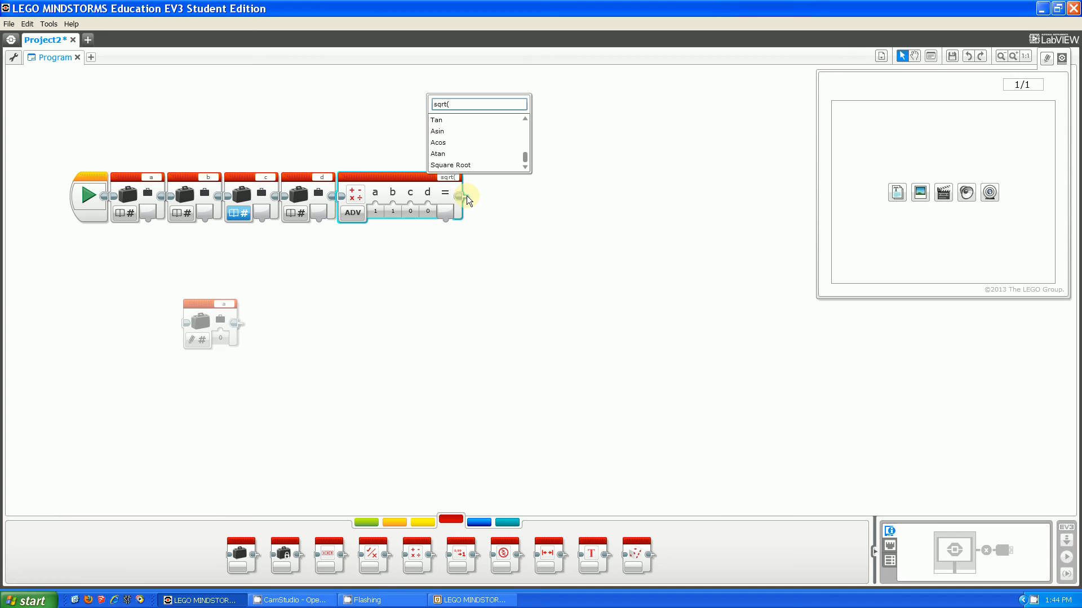
text(a)
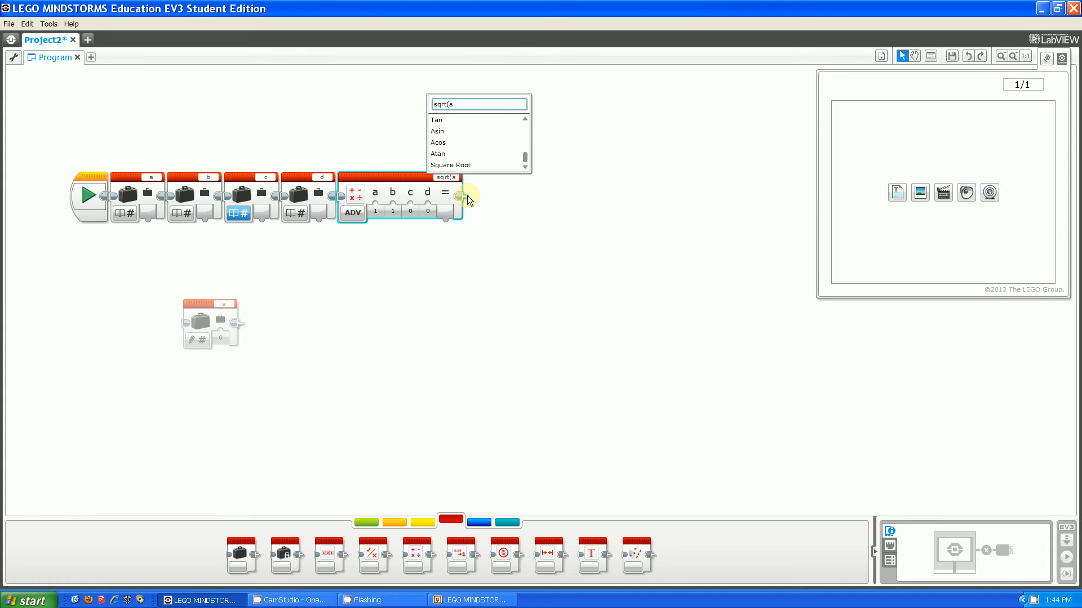
text(^2)
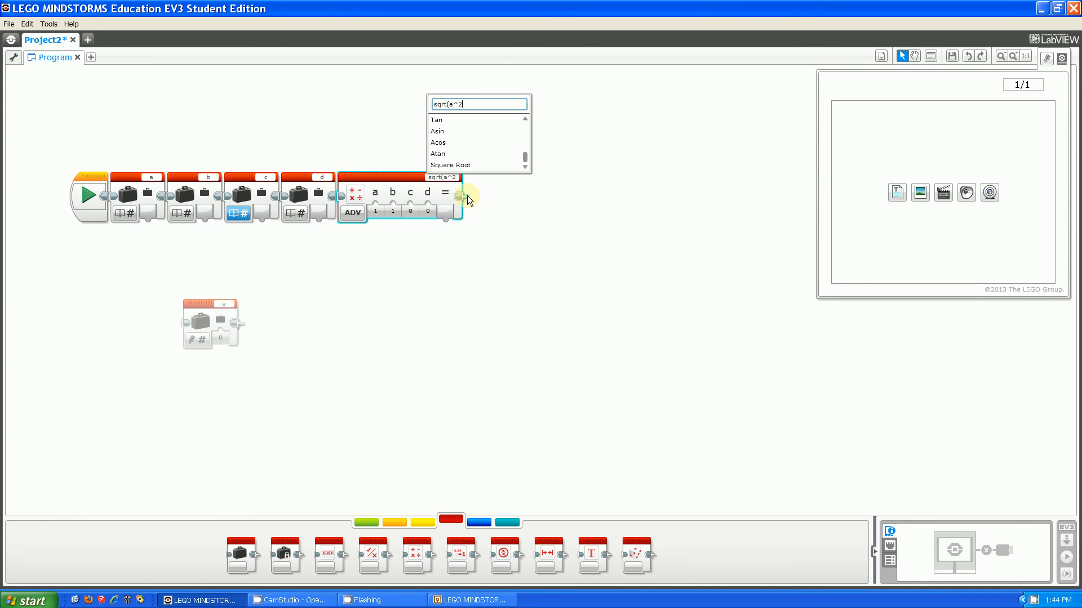
text(+b)
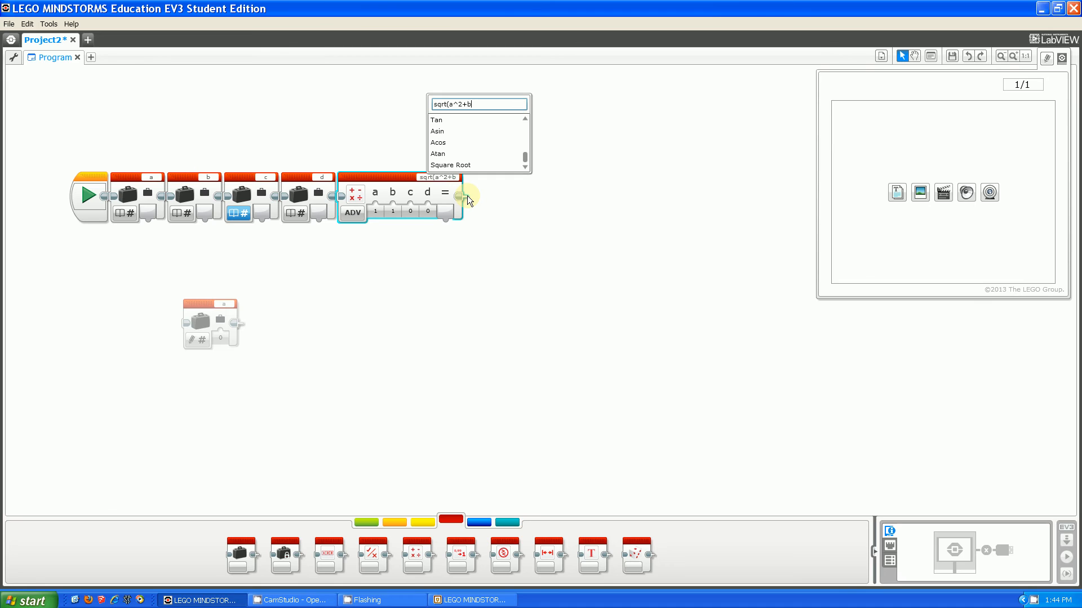
text(^2+)
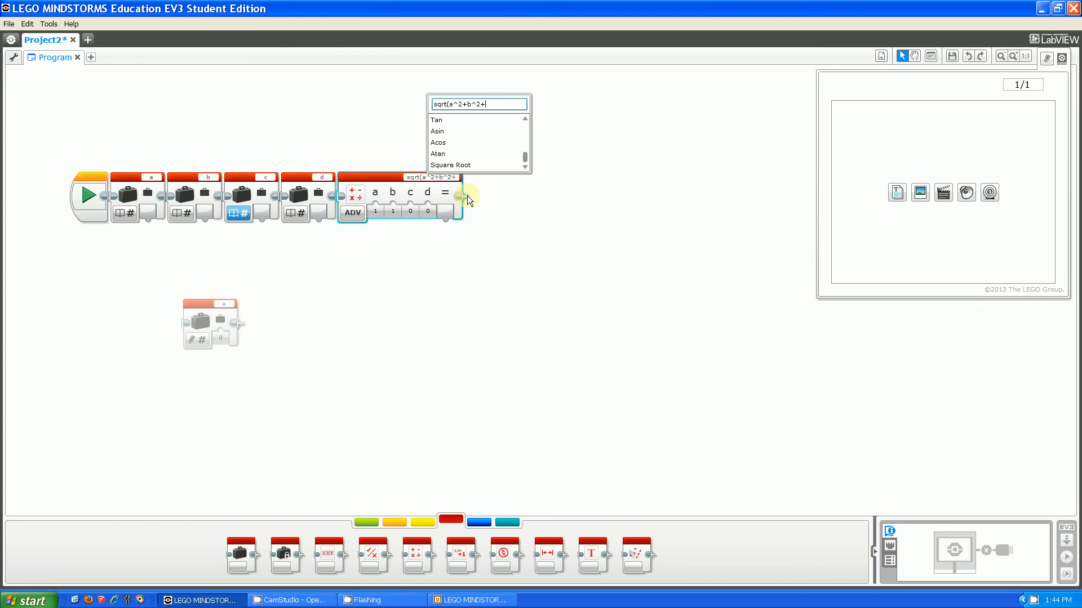
text(c^2)
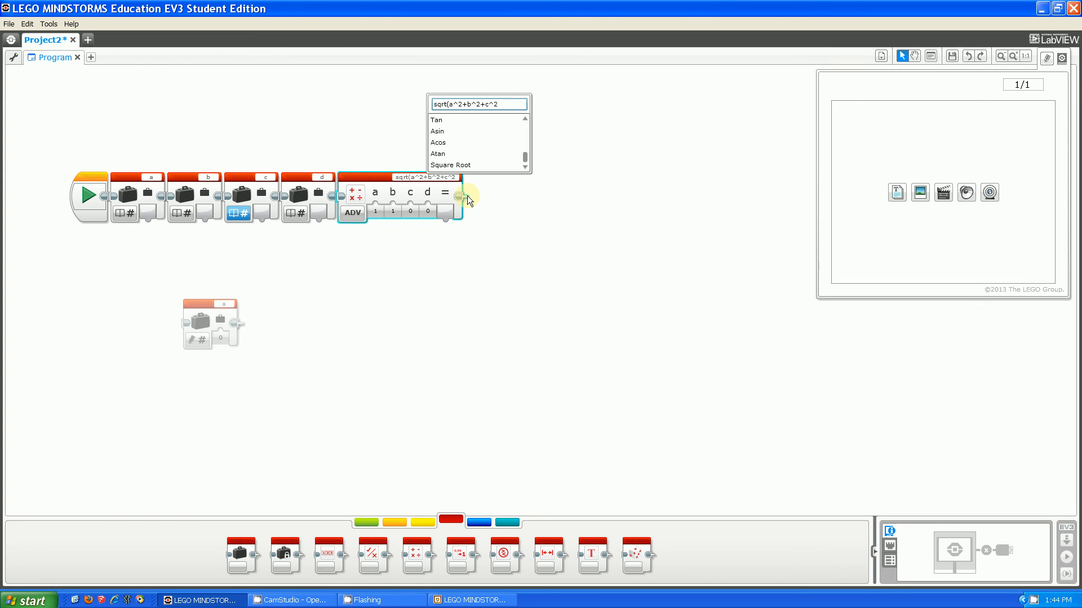
text(+d^2)
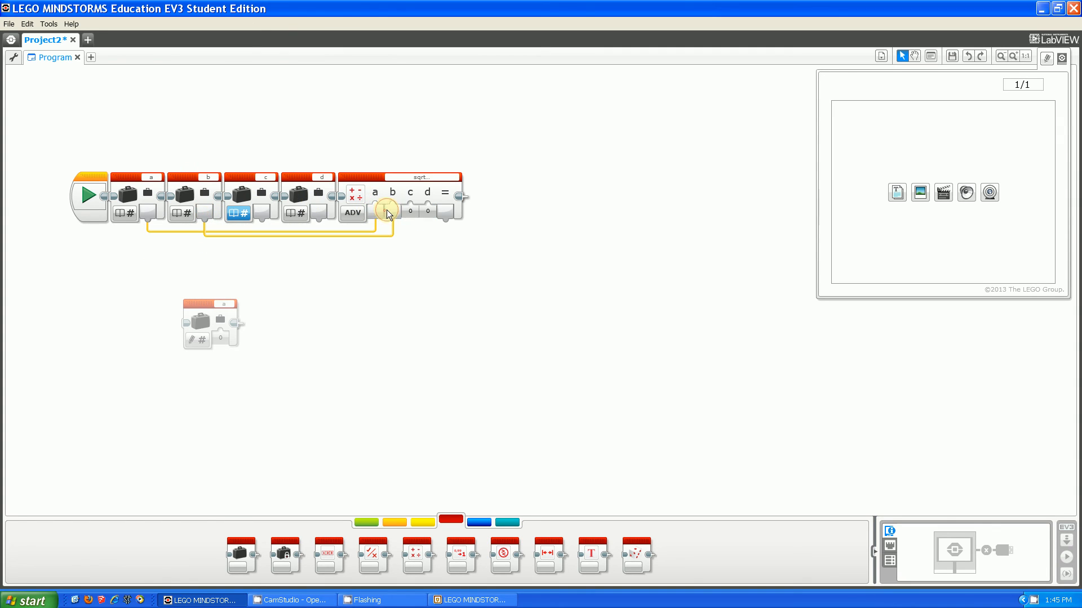
- Drag a data wire feeding the c value into the equation's c input
drag(387, 212, 410, 231)
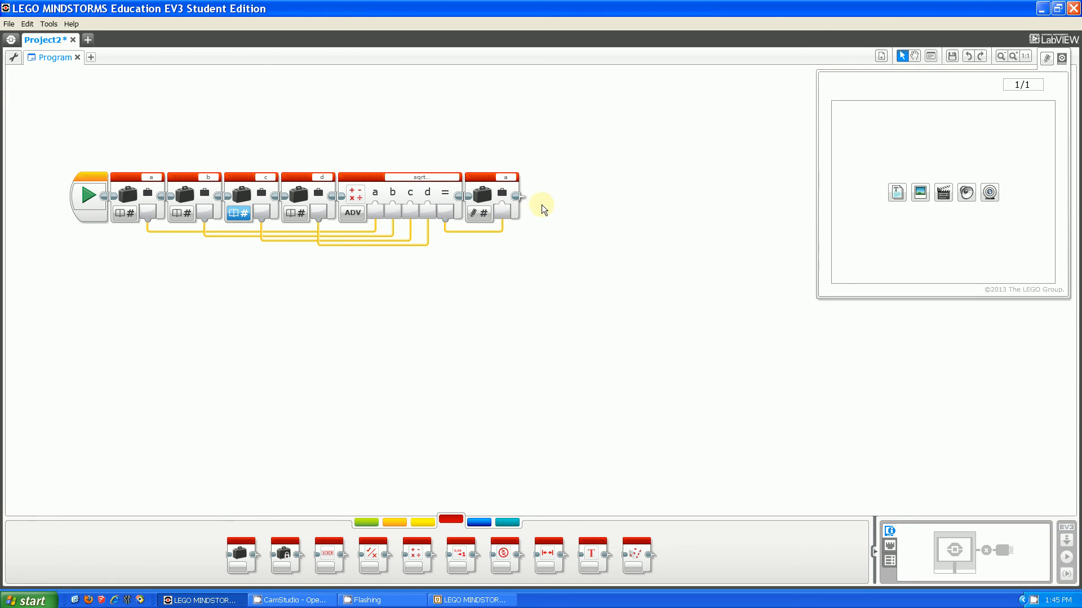
mouse_move(543, 263)
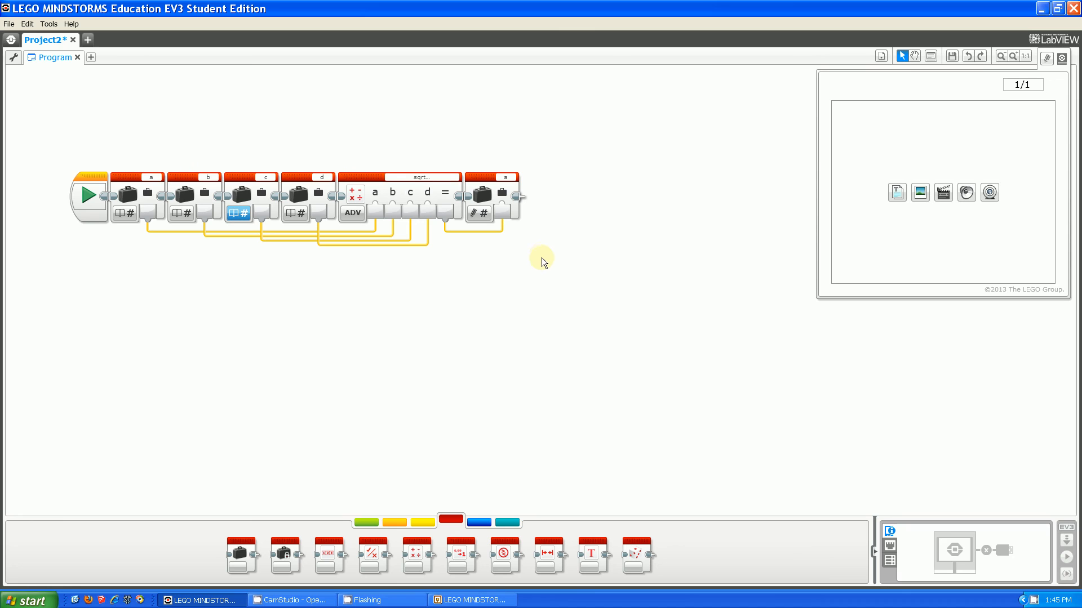
mouse_move(132, 169)
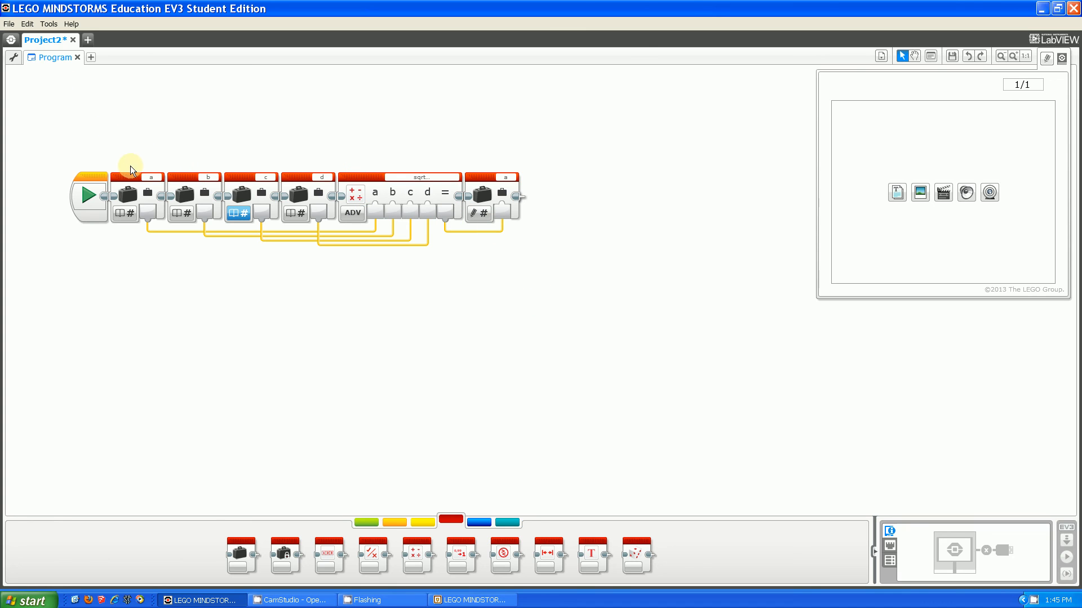
mouse_move(447, 182)
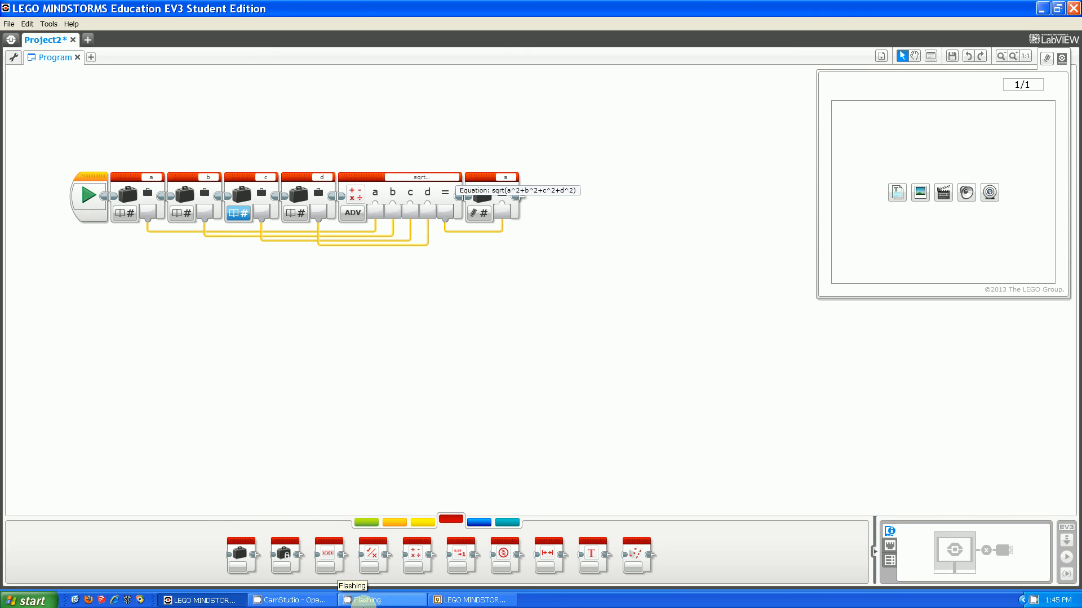
mouse_move(438, 437)
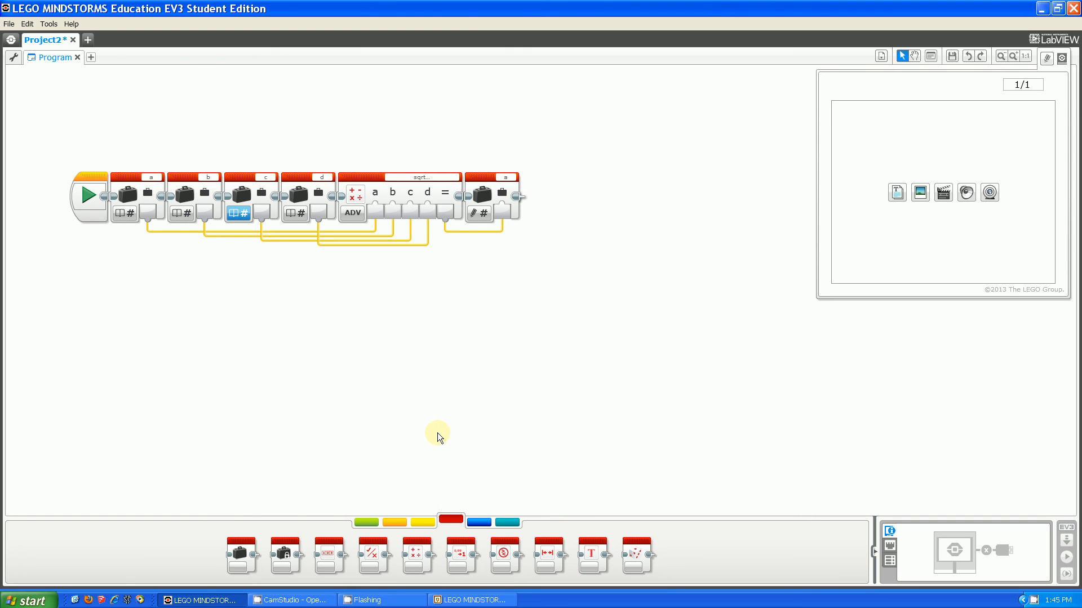
mouse_move(474, 459)
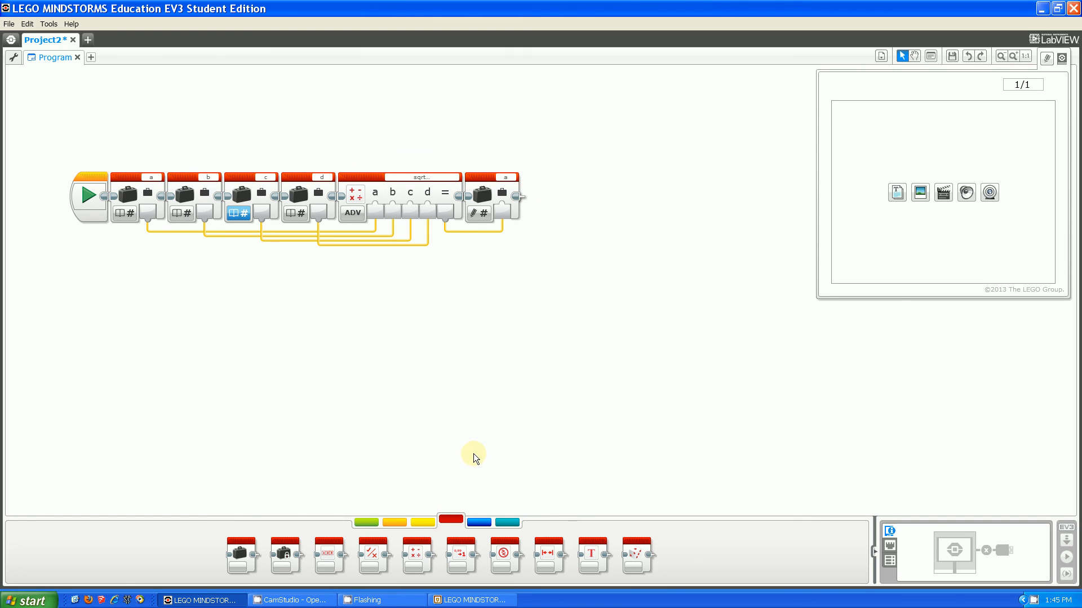
mouse_move(480, 473)
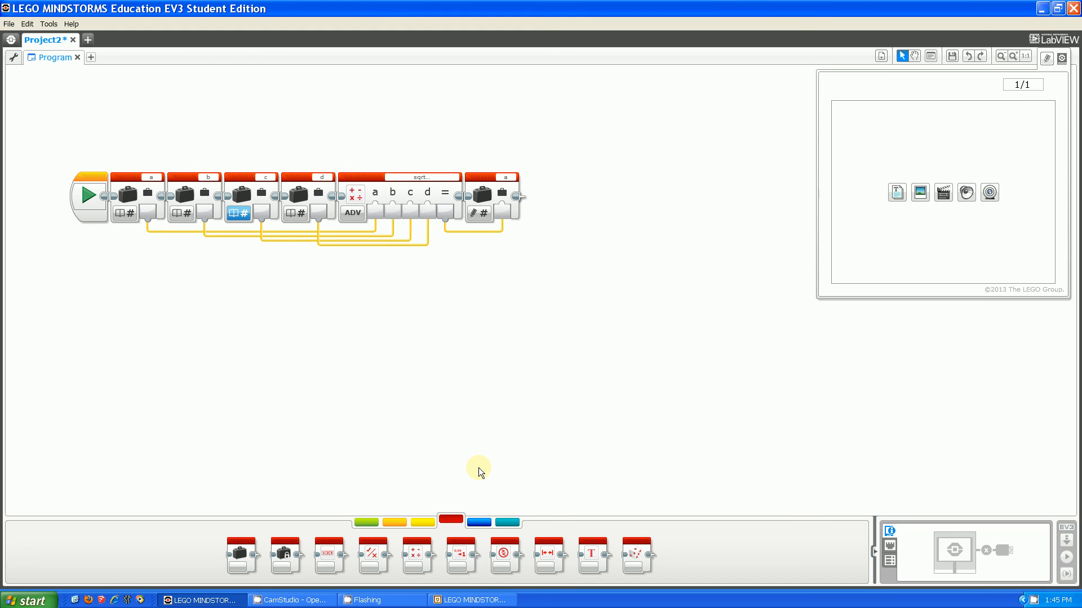